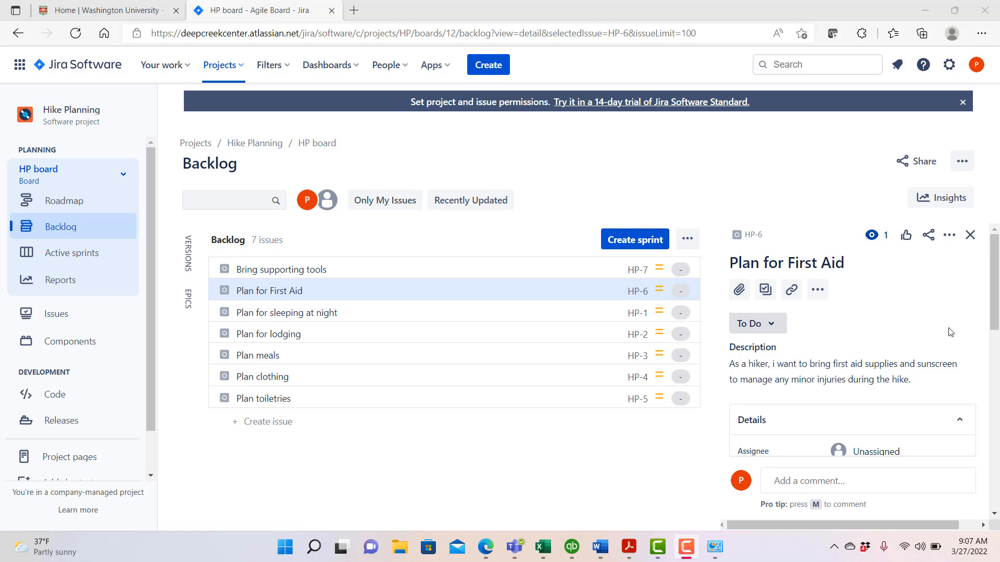
mouse_move(489, 269)
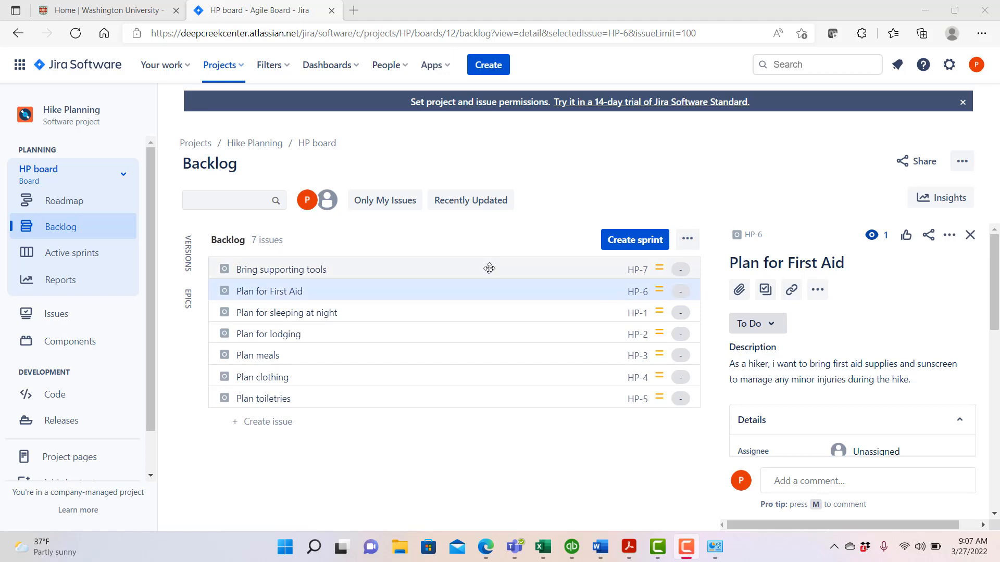
Estimate the Bring supporting tools story (HP-7) at 5 story points
left_click(280, 269)
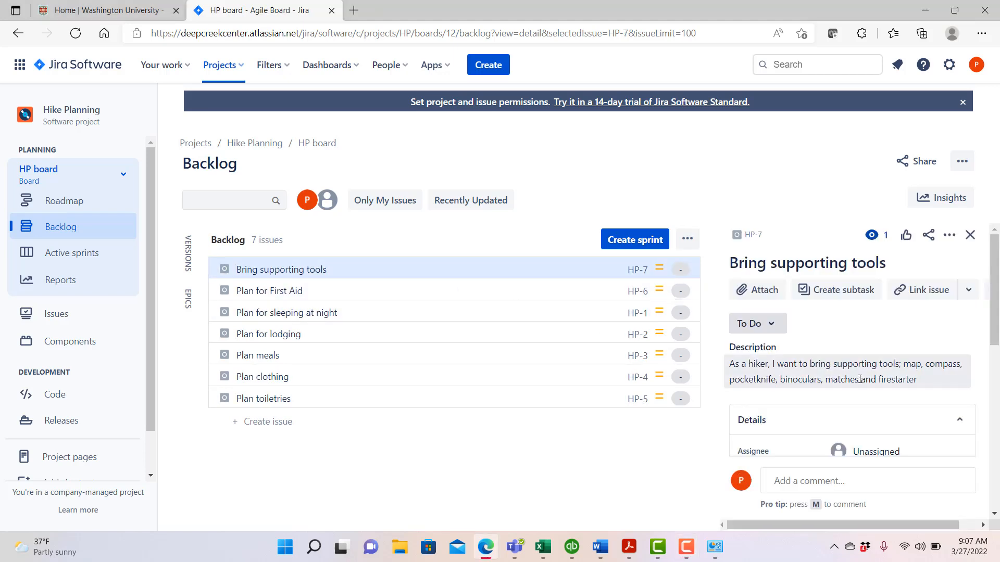
scroll("down", 3)
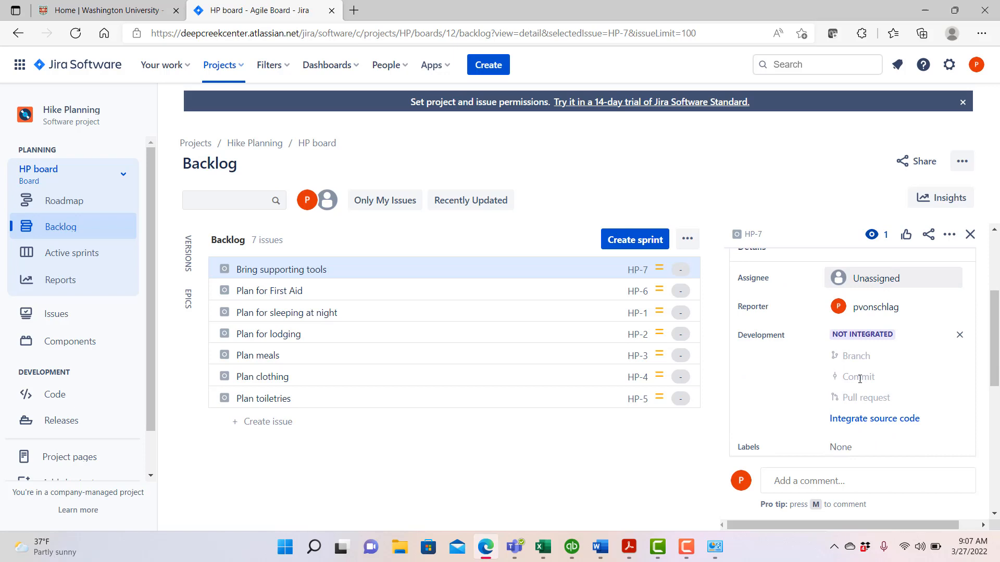
scroll("down", 3)
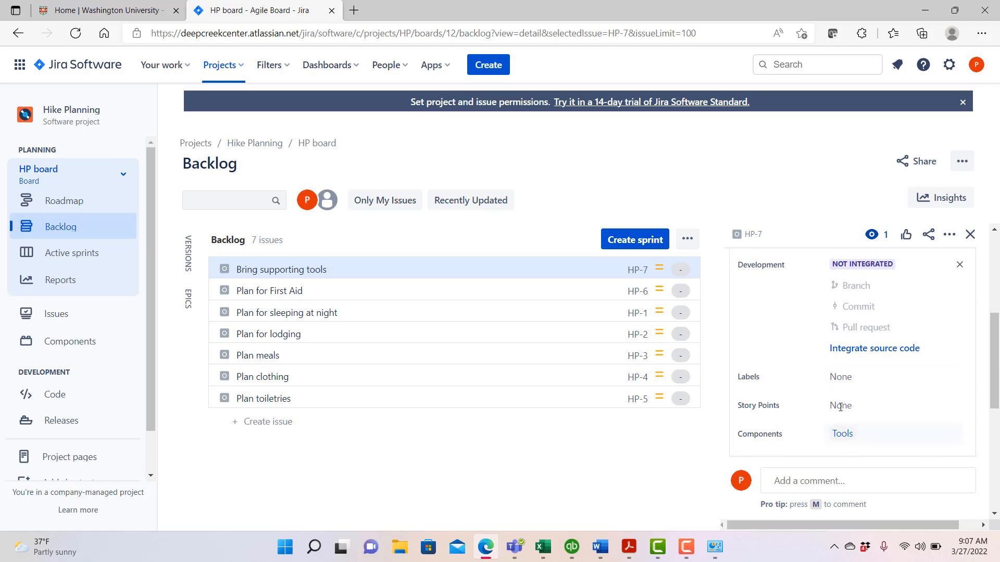
left_click(841, 405)
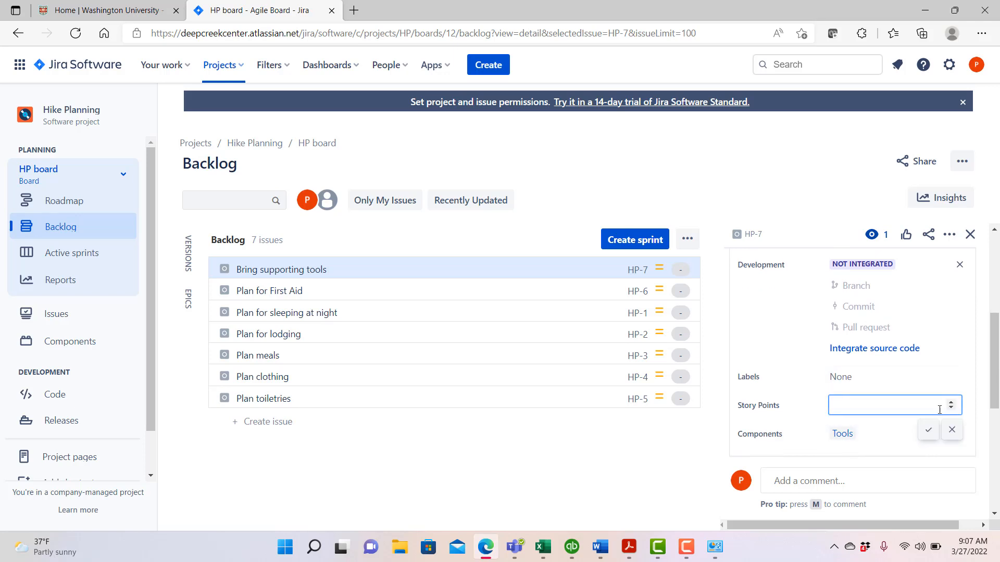
type("5")
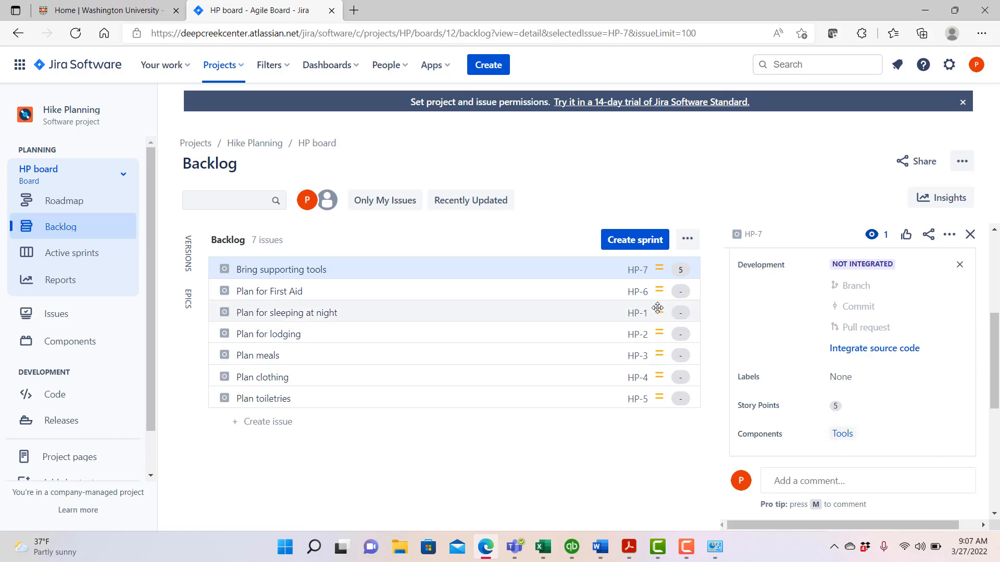
Estimate the Plan for First Aid story (HP-6) at 3 story points
left_click(269, 290)
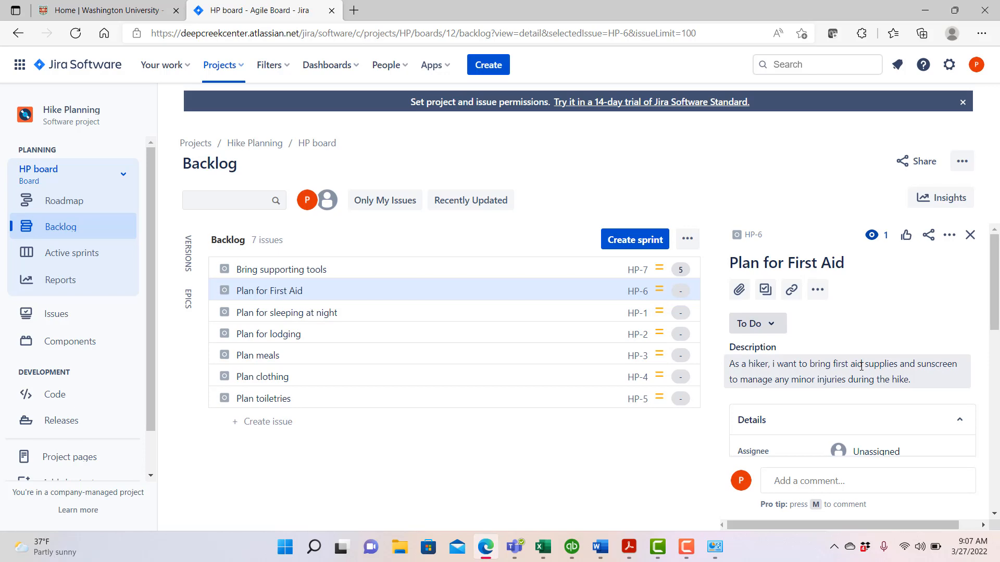
scroll("down", 3)
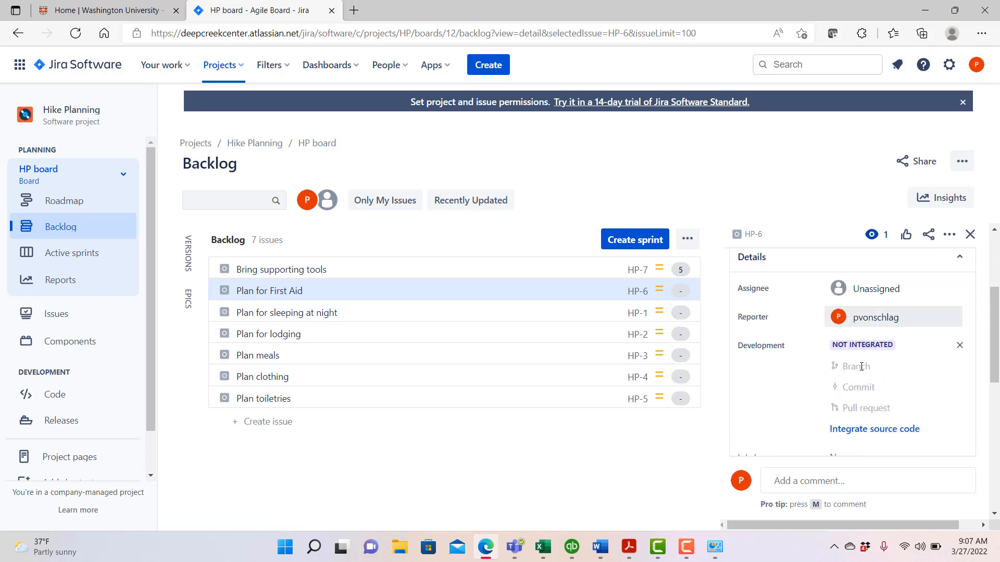
scroll("down", 3)
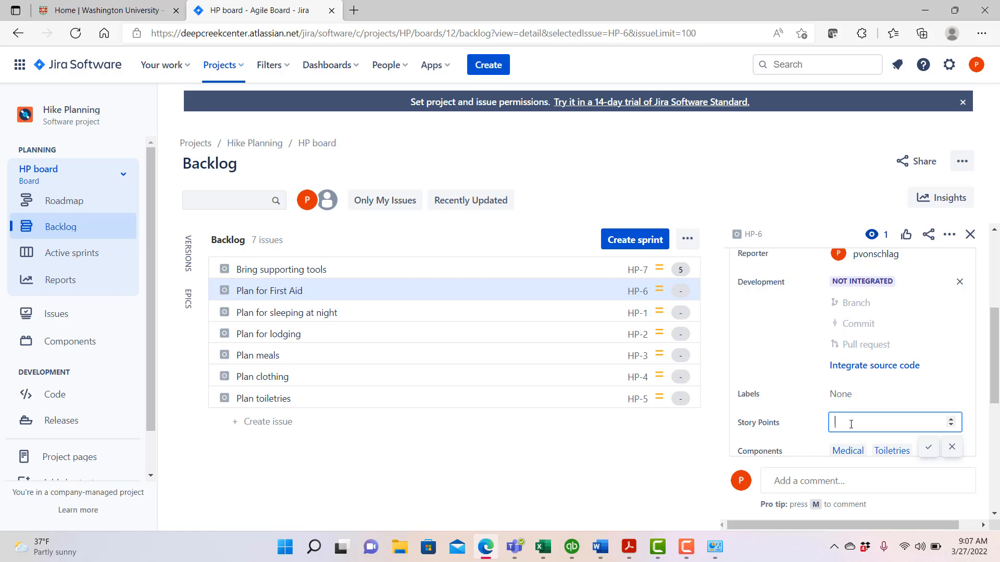
type("3")
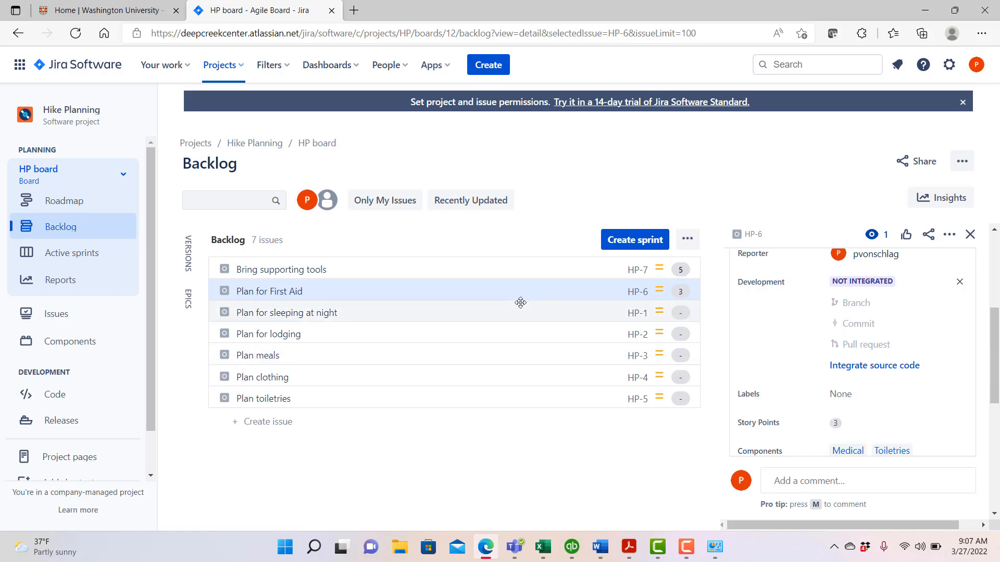
left_click(286, 313)
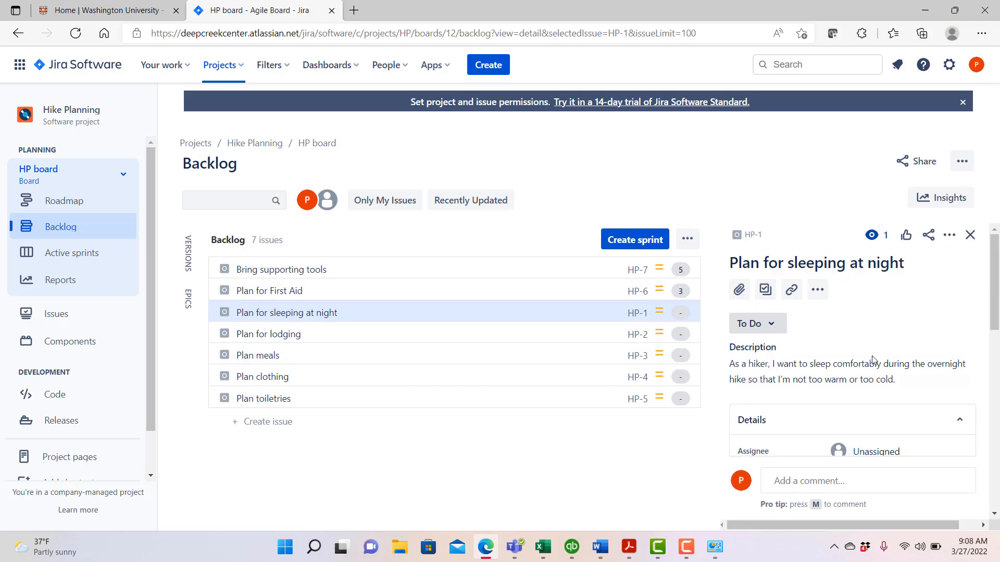
Save a 2-point estimate on Plan for sleeping at night
scroll("down", 3)
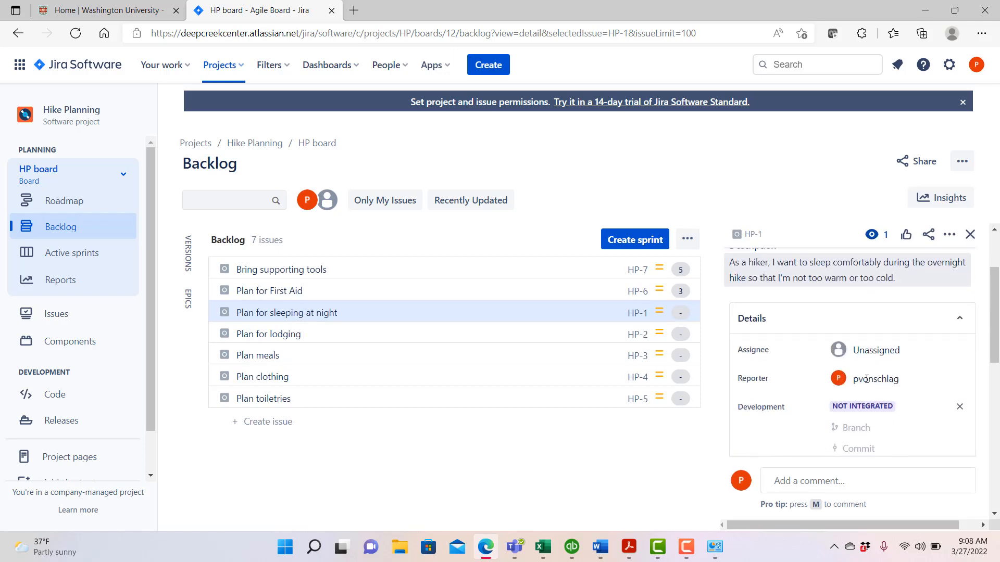
scroll("down", 3)
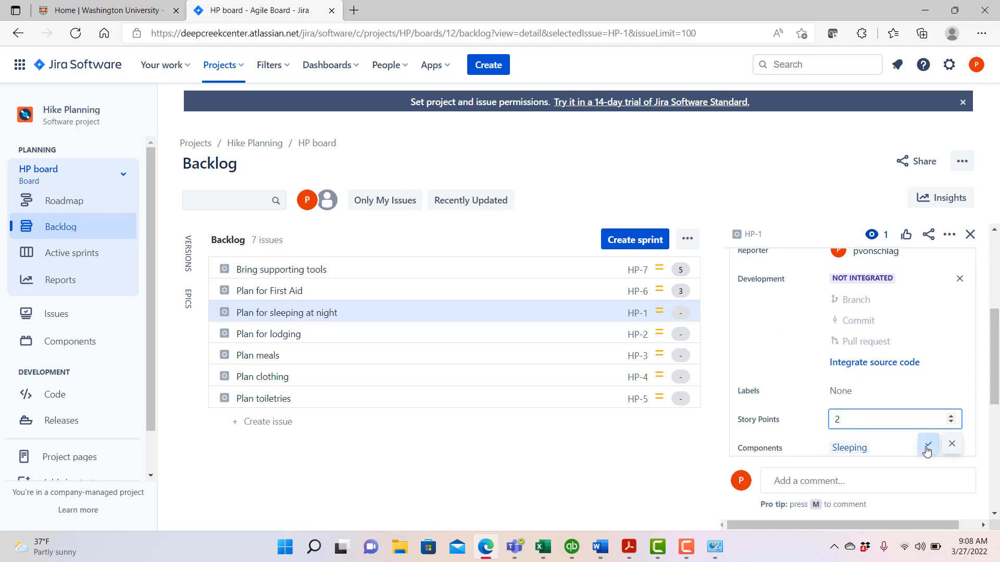
left_click(928, 444)
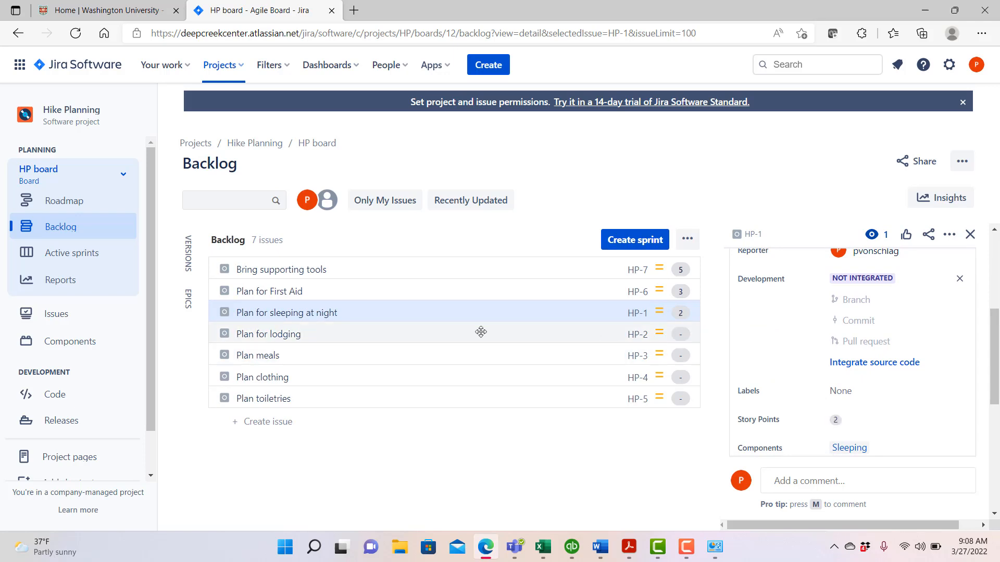
Give the Plan for lodging story an estimate of 5 story points
left_click(268, 333)
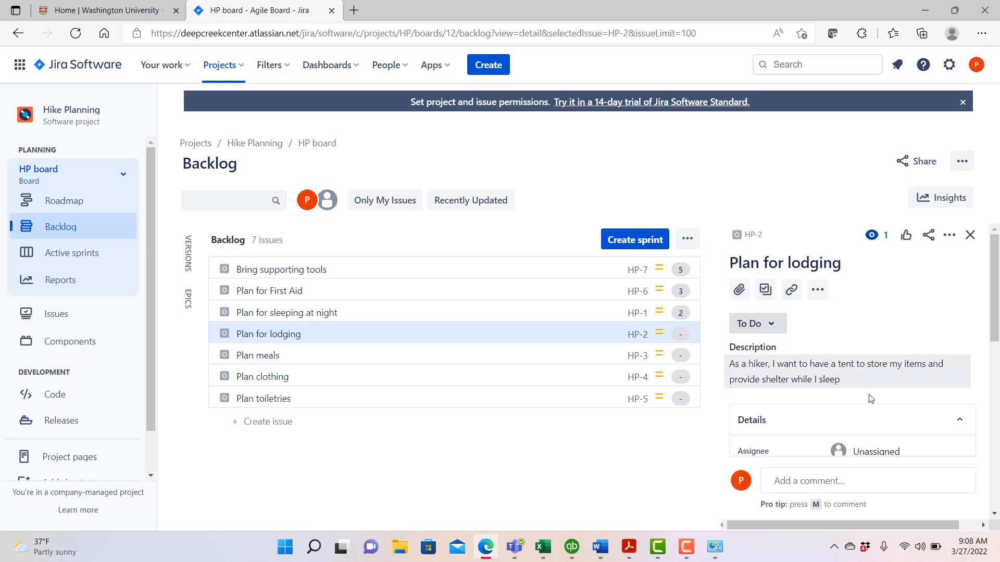
scroll("down", 3)
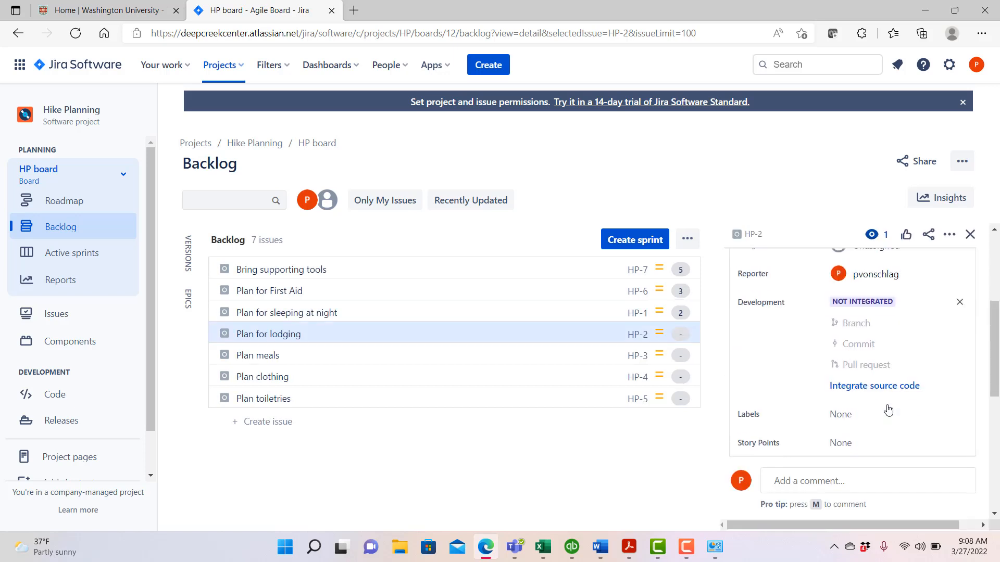
left_click(860, 442)
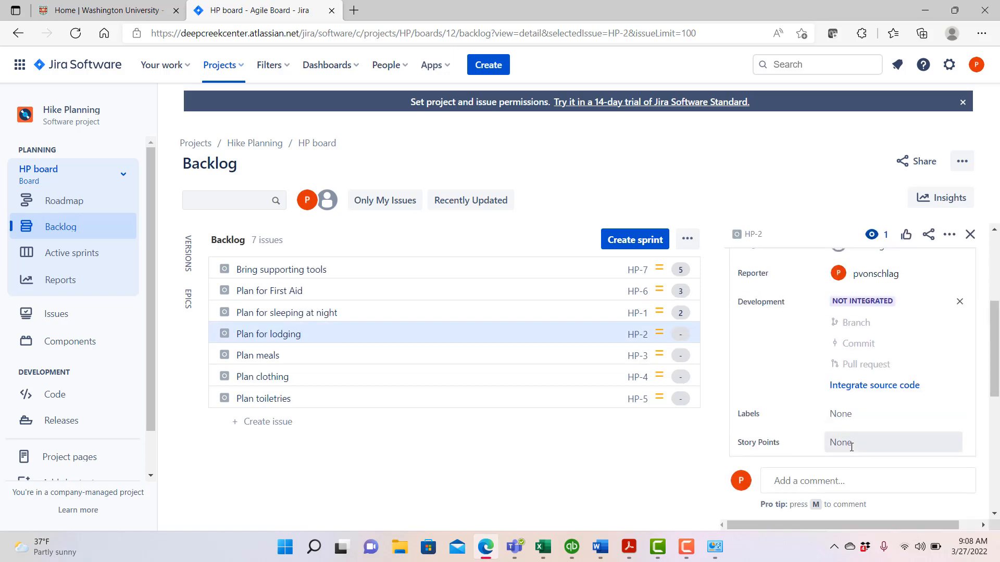
type("5")
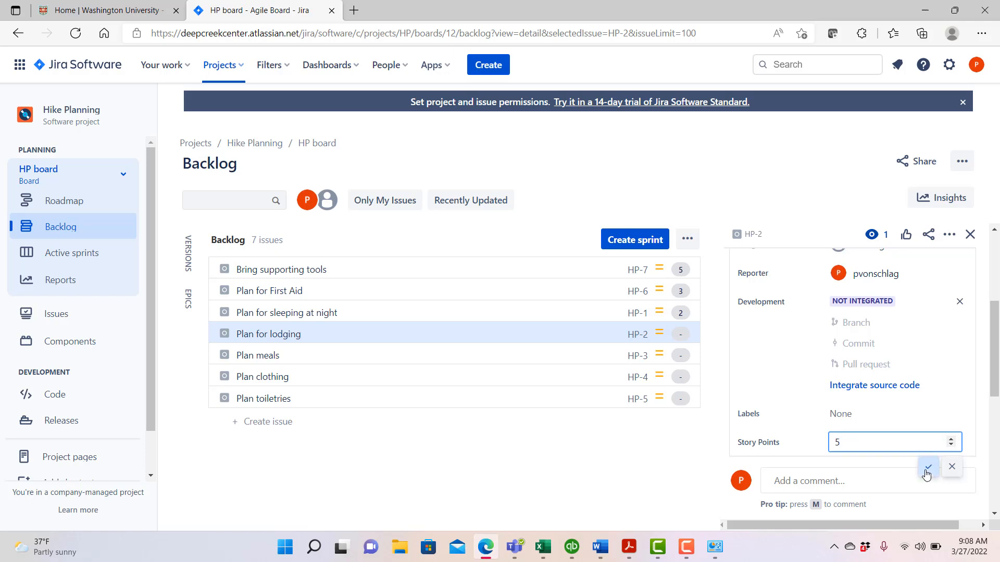
left_click(926, 474)
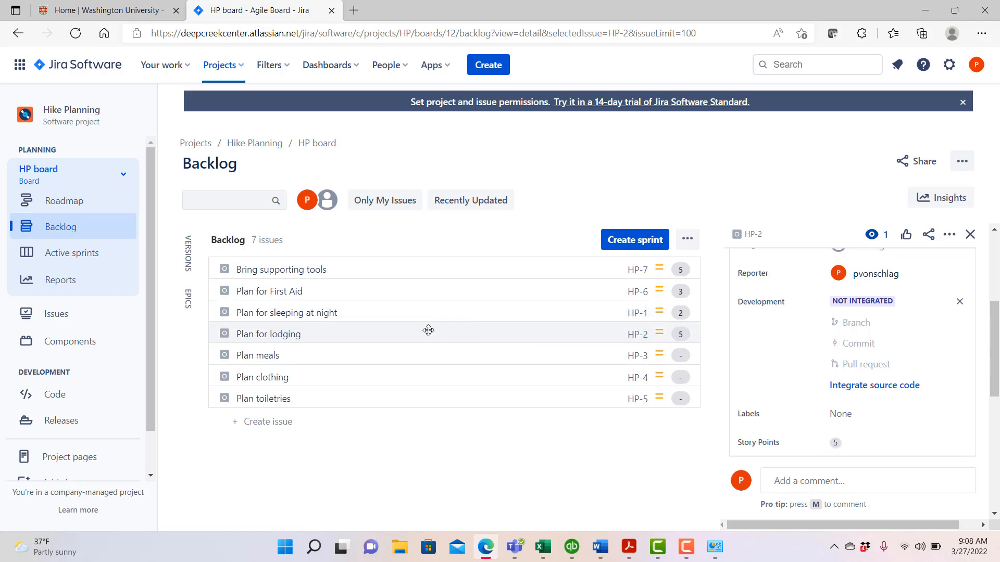
Give the Plan meals story an estimate of 8 story points
left_click(258, 355)
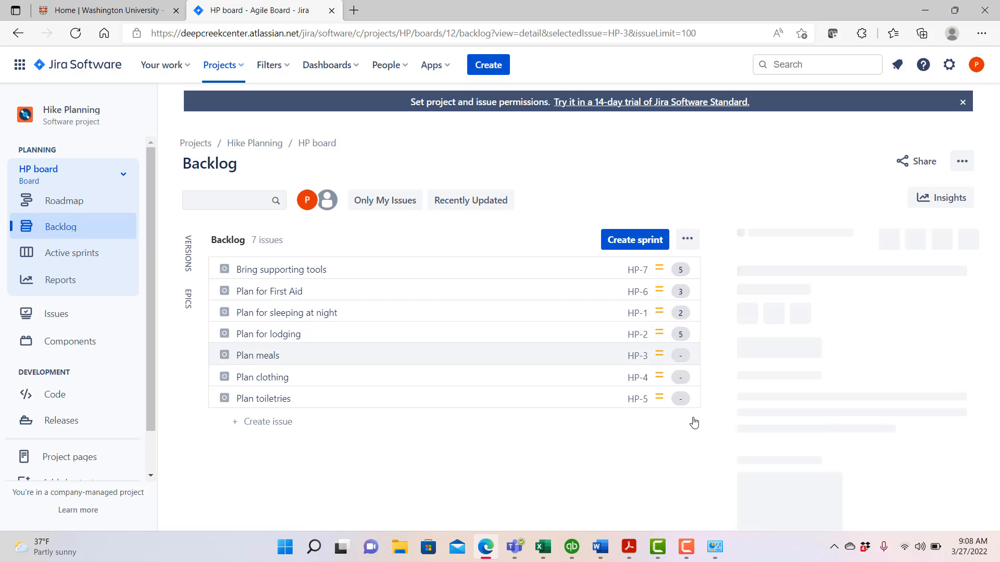
left_click(258, 355)
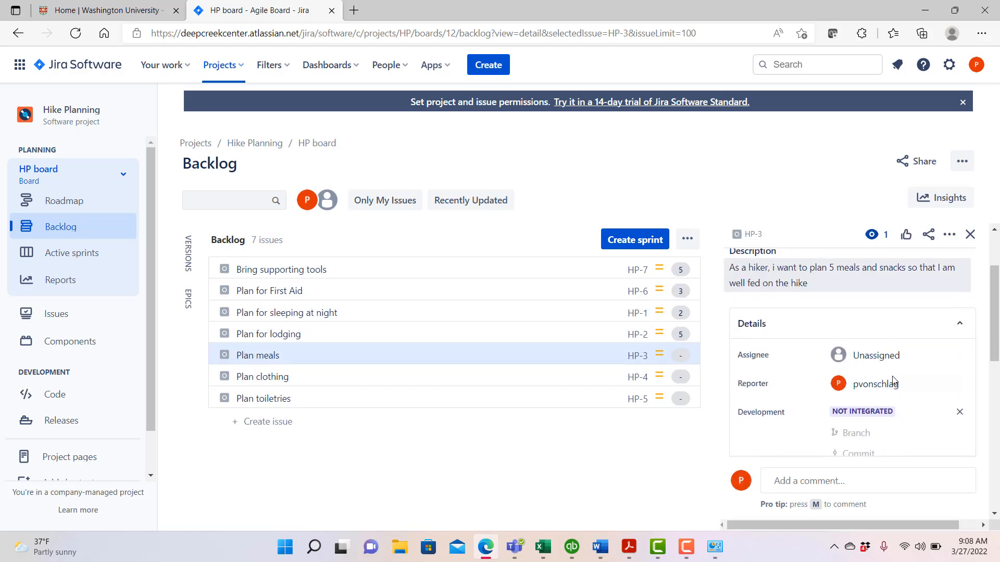
scroll("down", 3)
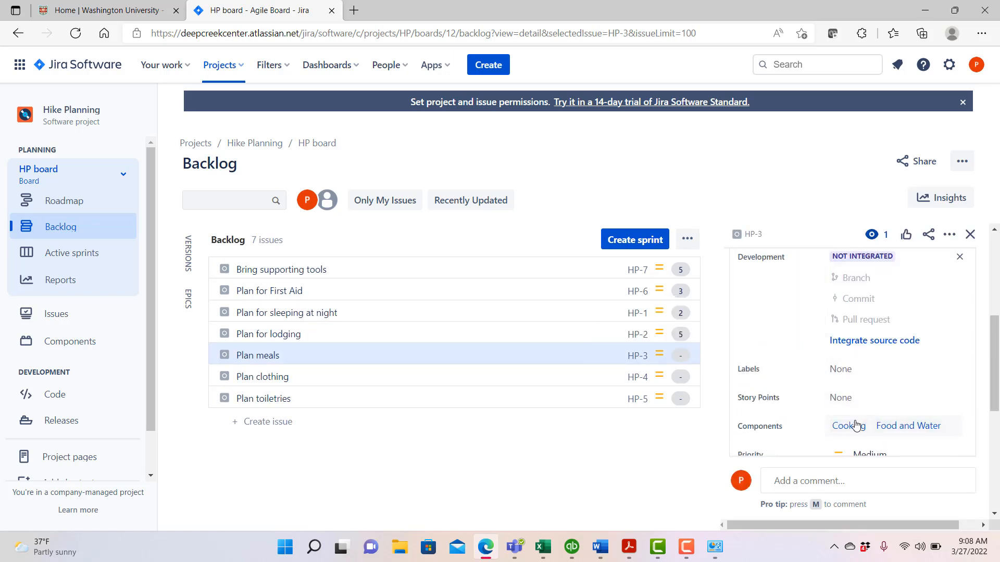
left_click(840, 397)
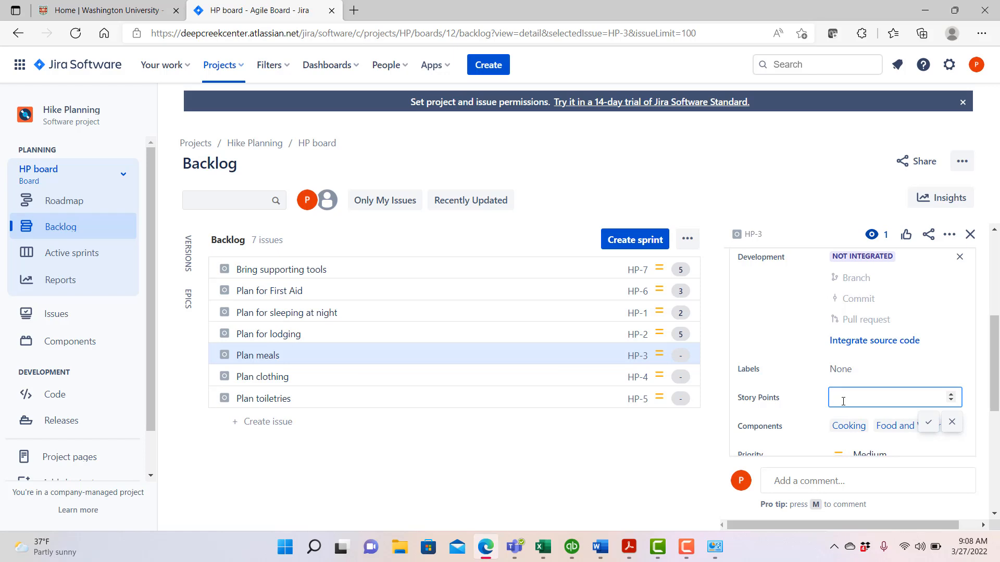
type("8")
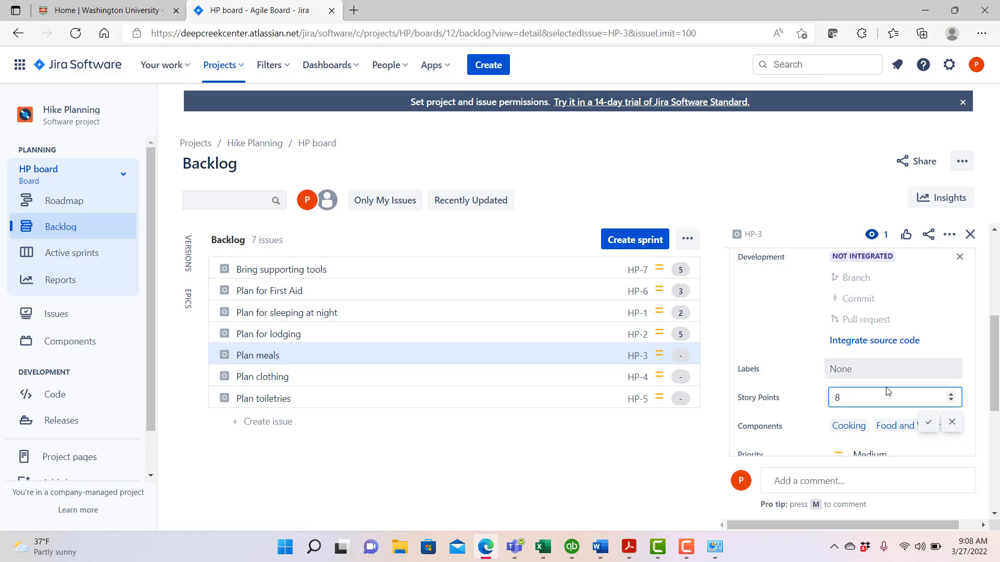
left_click(928, 422)
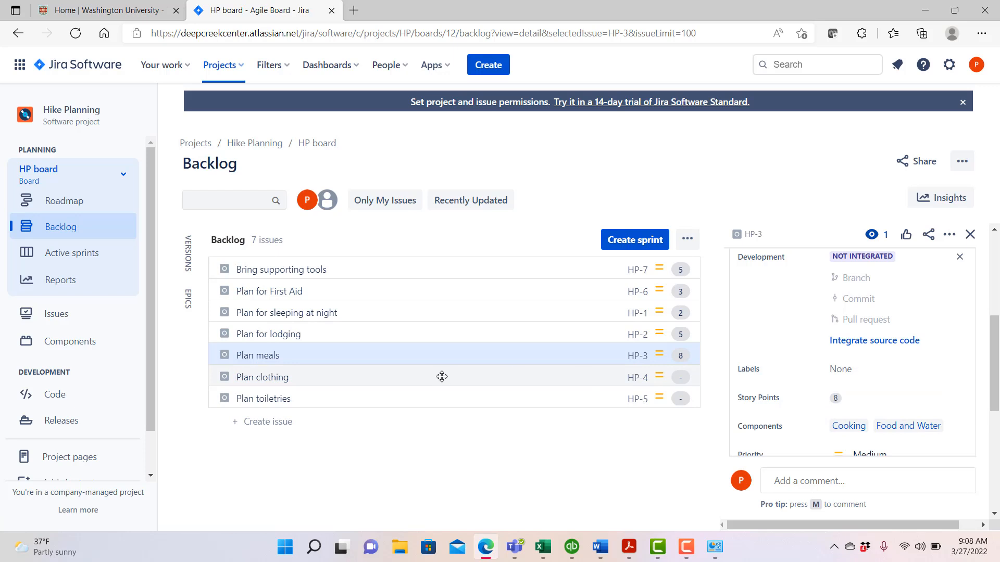
Estimate the Plan clothing story at 3 story points
left_click(261, 377)
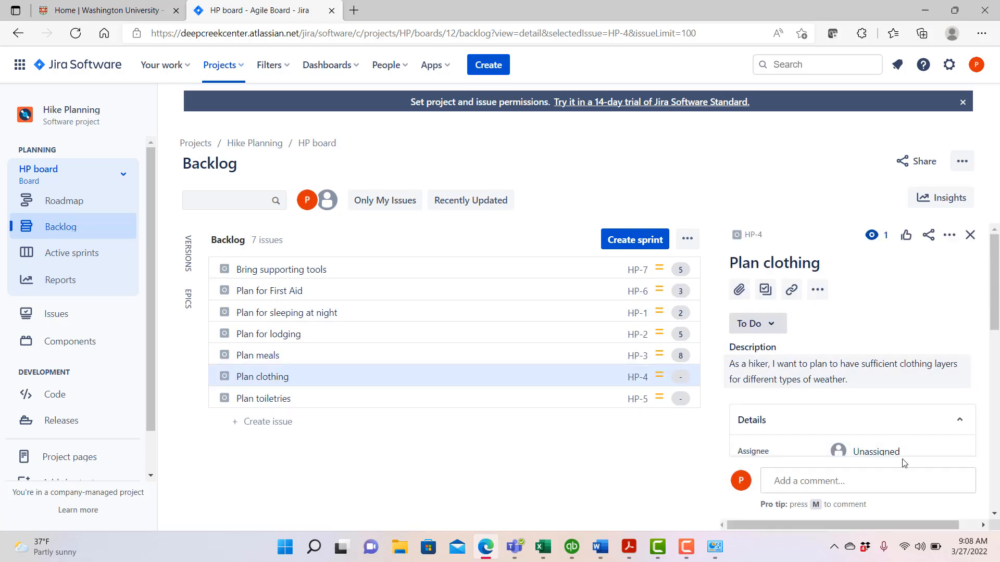
scroll("down", 3)
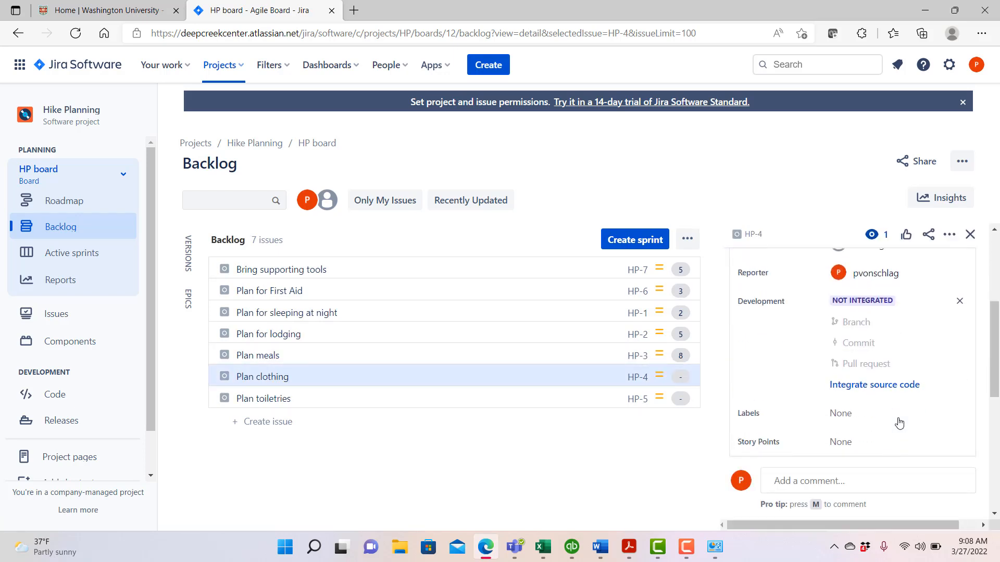
scroll("down", 3)
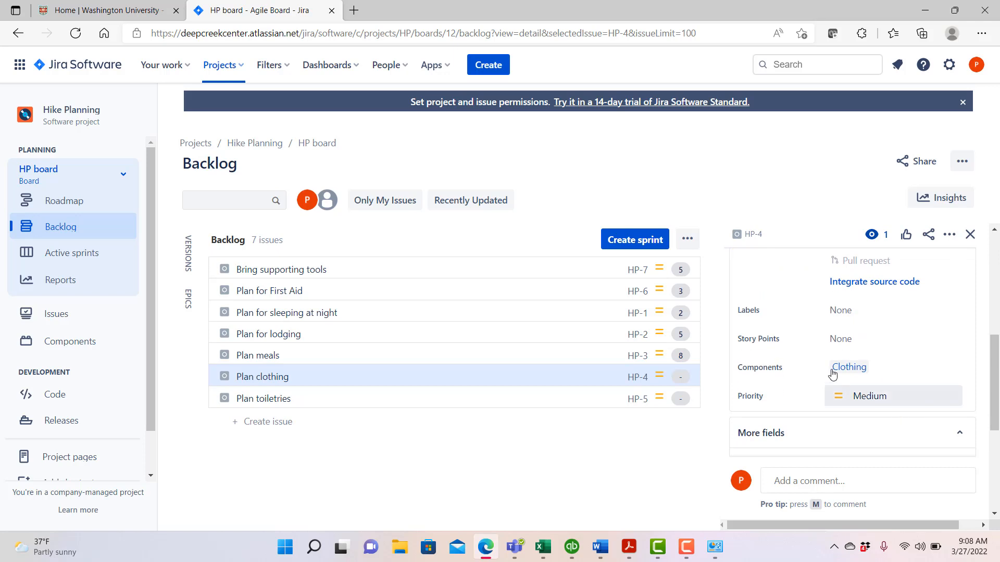
left_click(840, 338)
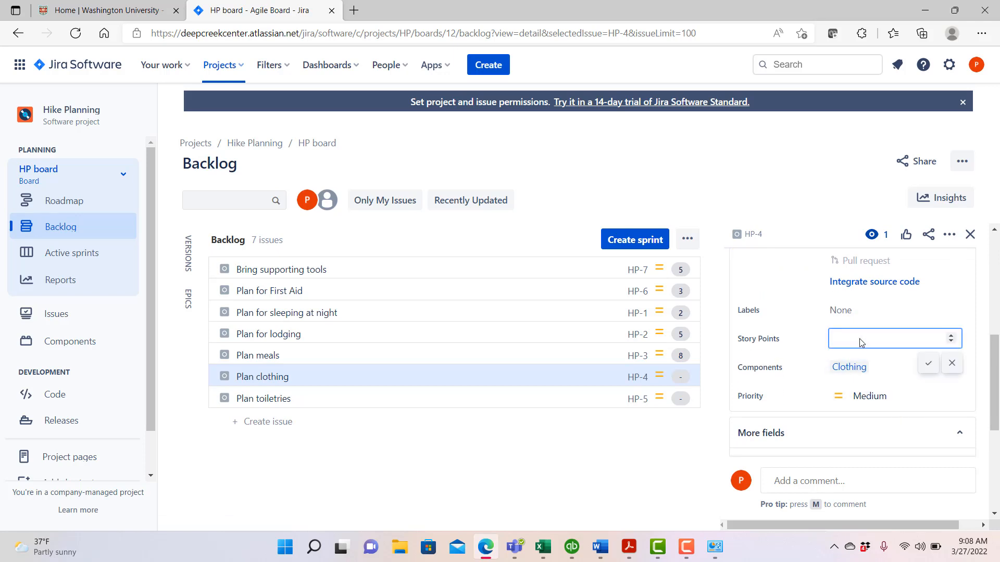
type("3")
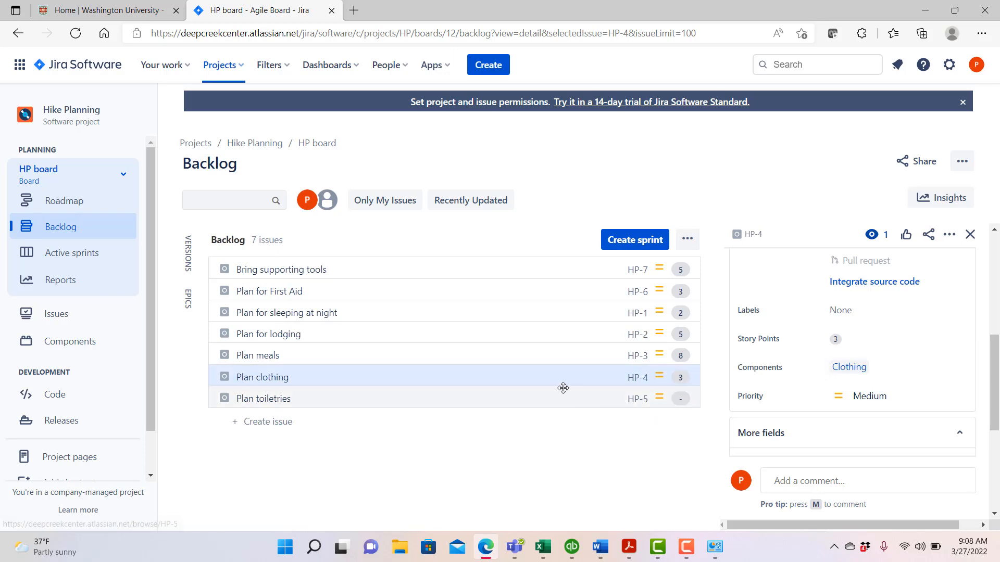
mouse_move(520, 401)
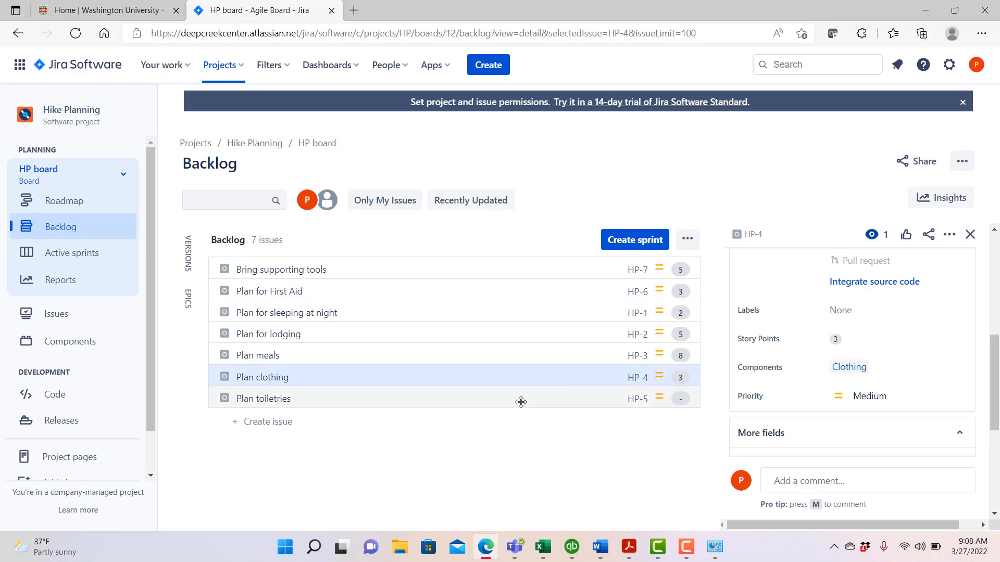
Save a 2-point estimate on Plan toiletries (HP-5)
left_click(262, 398)
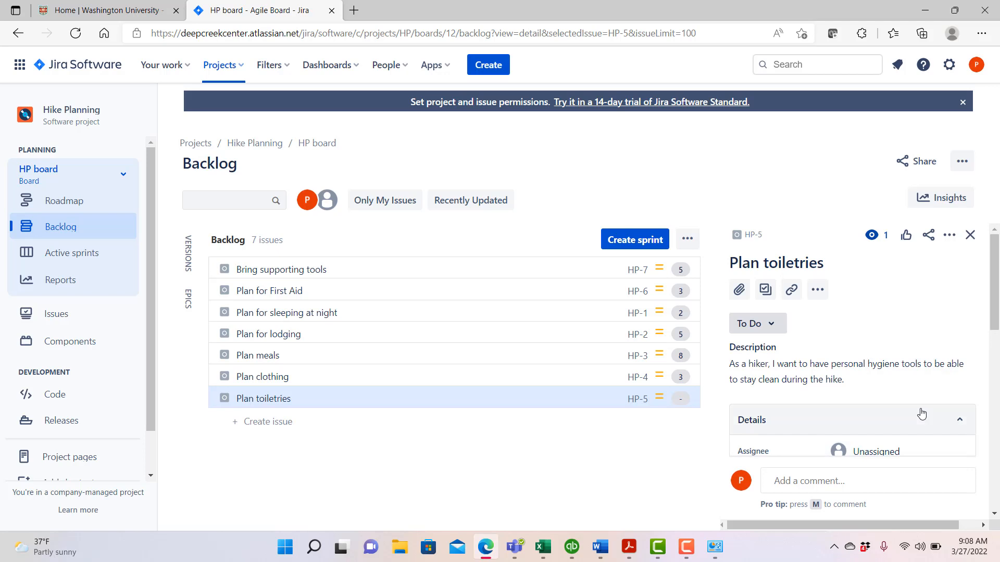
scroll("down", 3)
type("2")
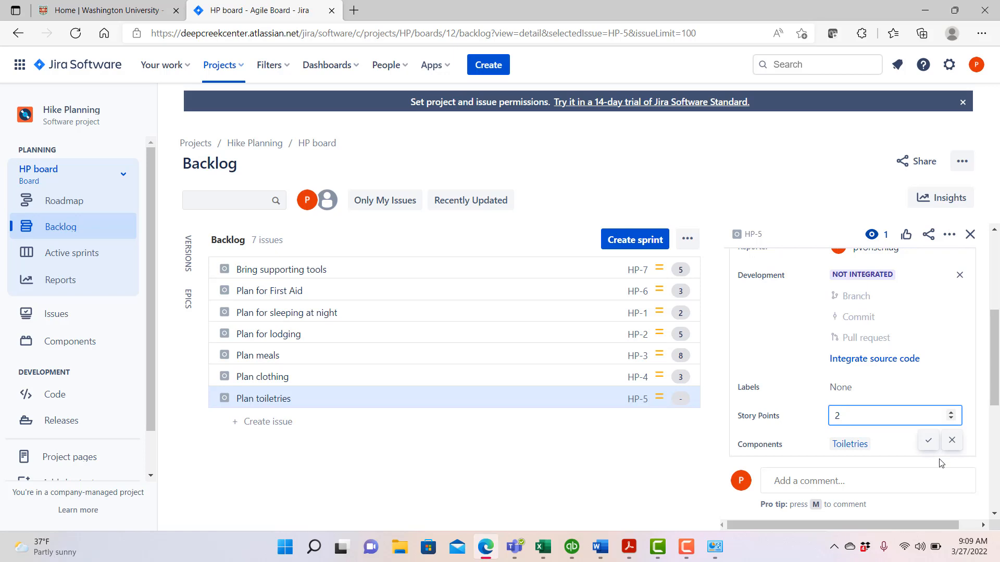
left_click(928, 440)
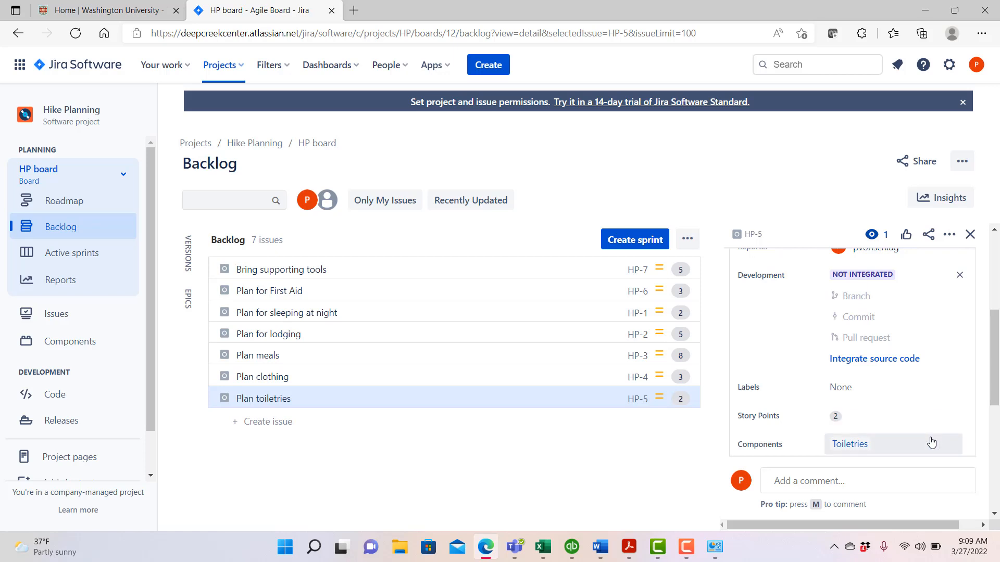
mouse_move(835, 355)
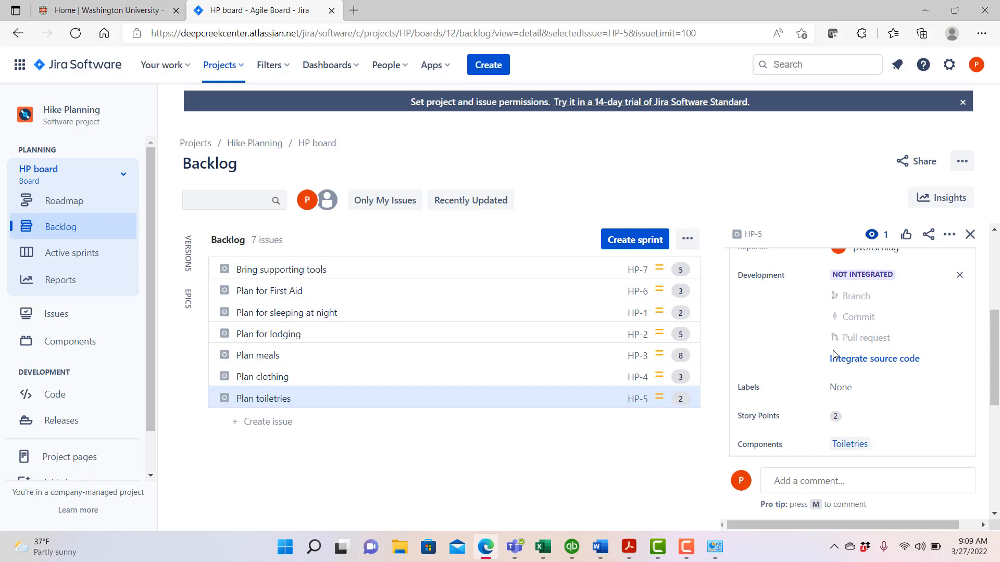
mouse_move(818, 355)
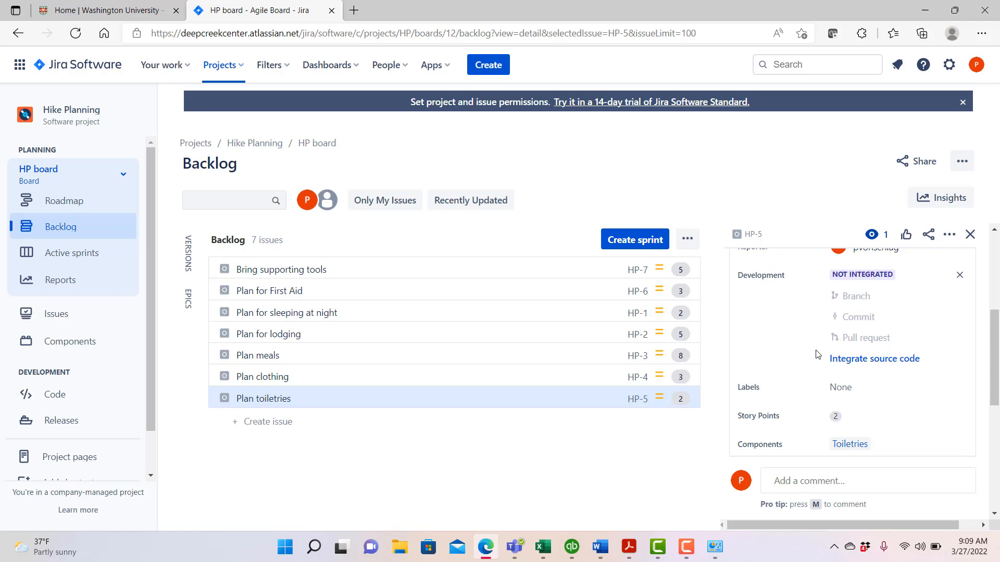
mouse_move(722, 201)
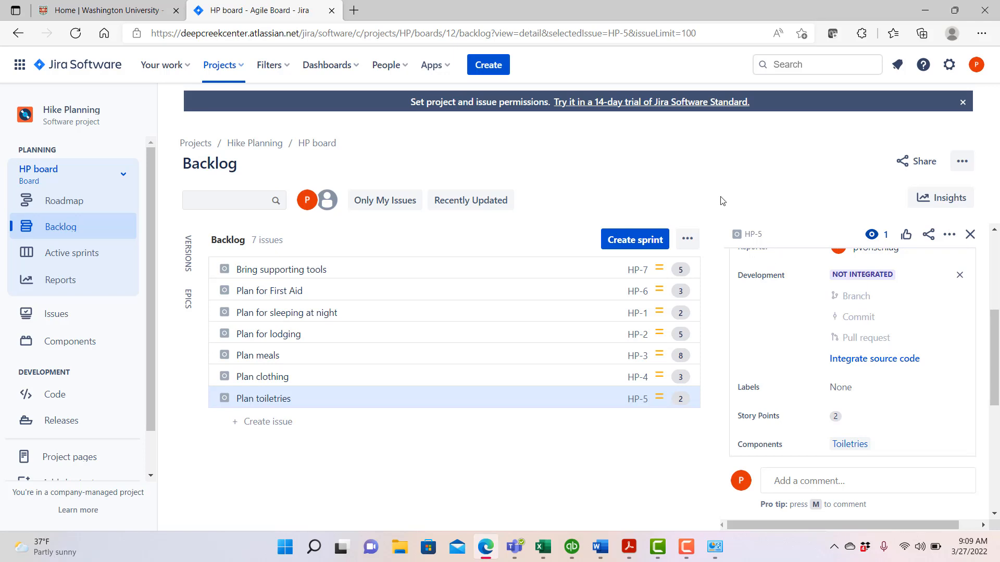
mouse_move(682, 163)
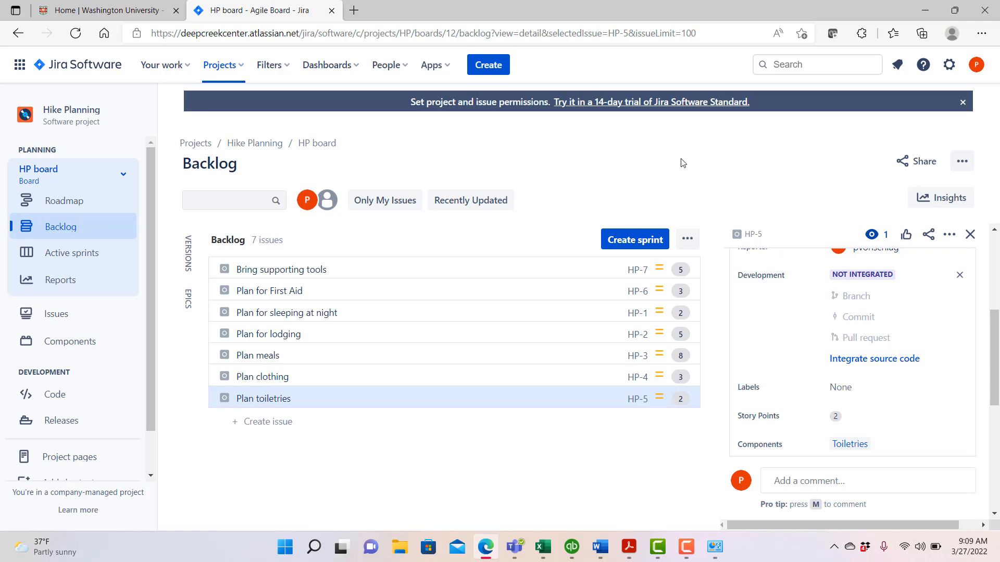
mouse_move(459, 280)
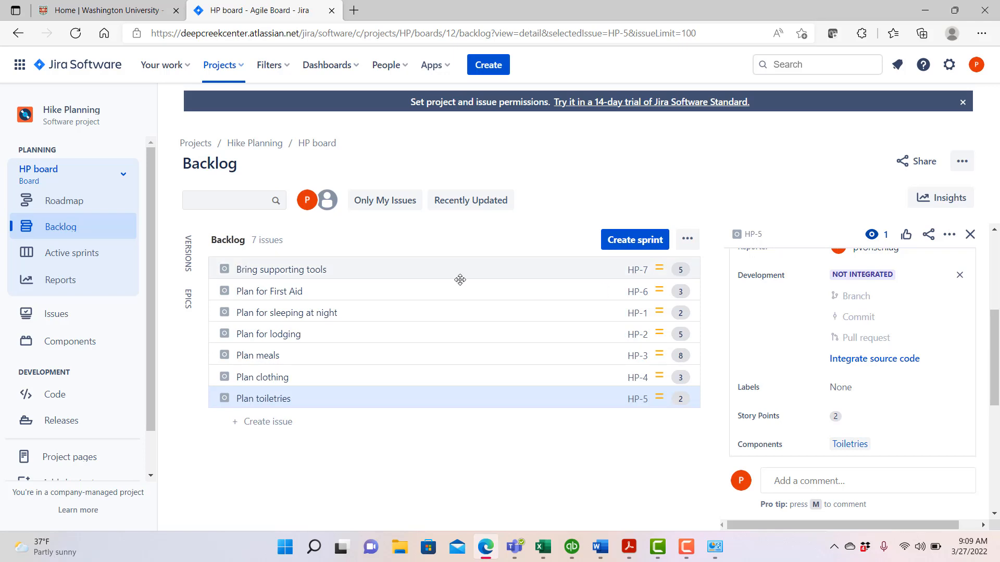
mouse_move(680, 269)
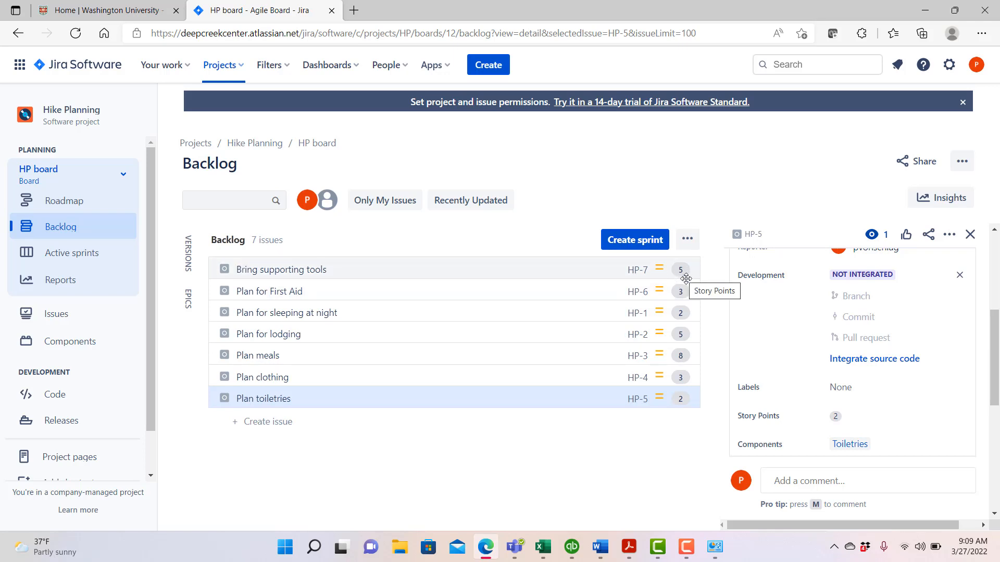
mouse_move(677, 370)
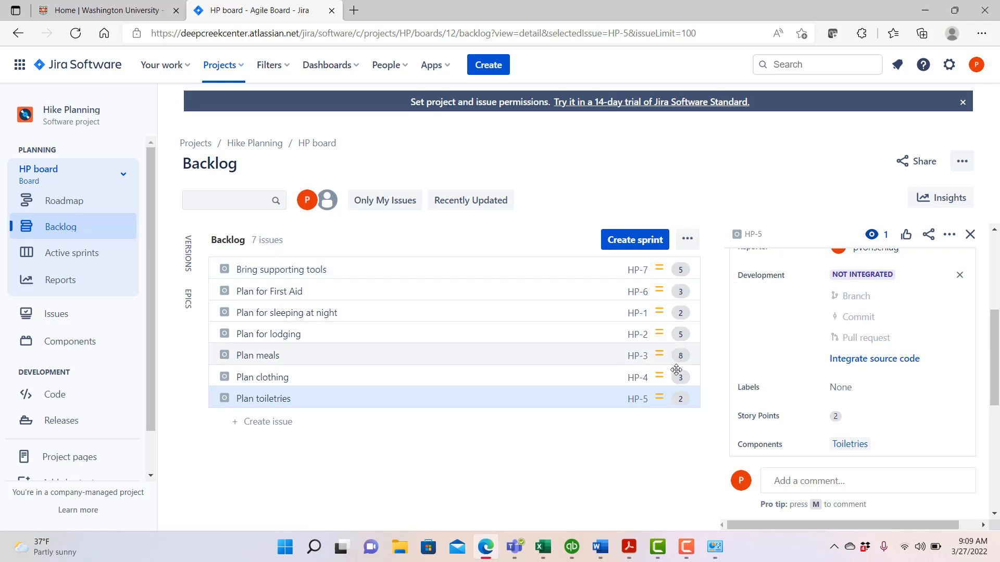
mouse_move(667, 444)
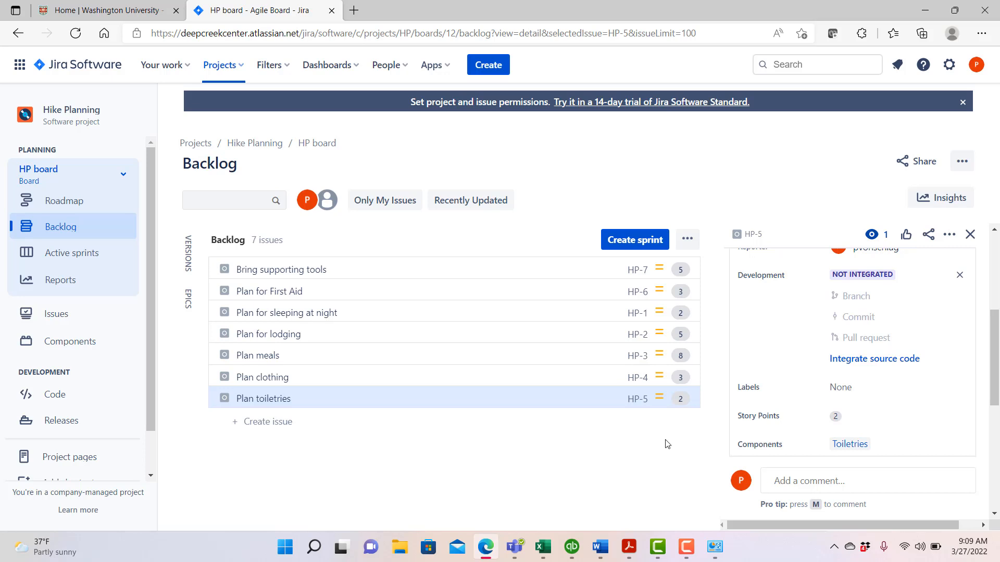
mouse_move(691, 345)
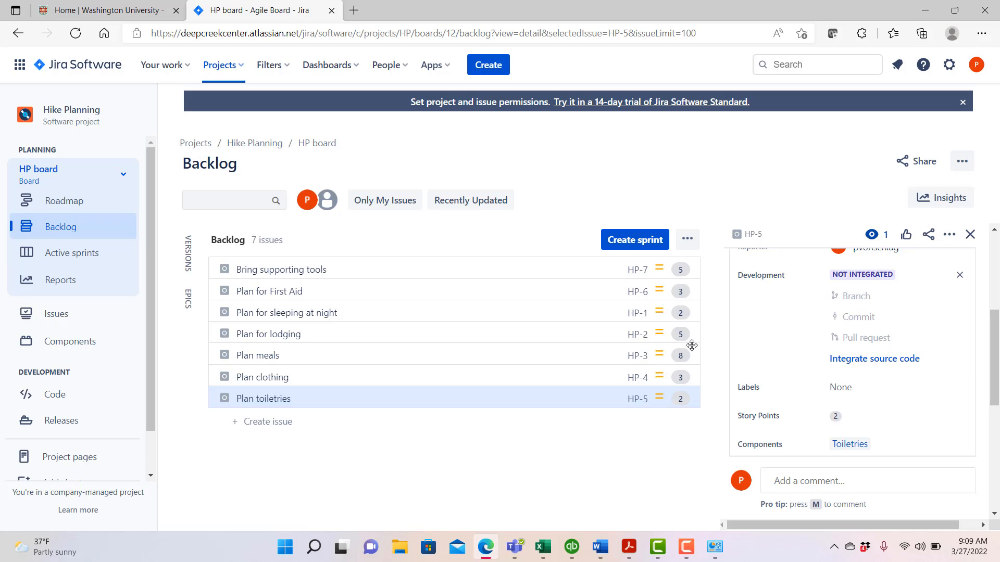
mouse_move(634, 239)
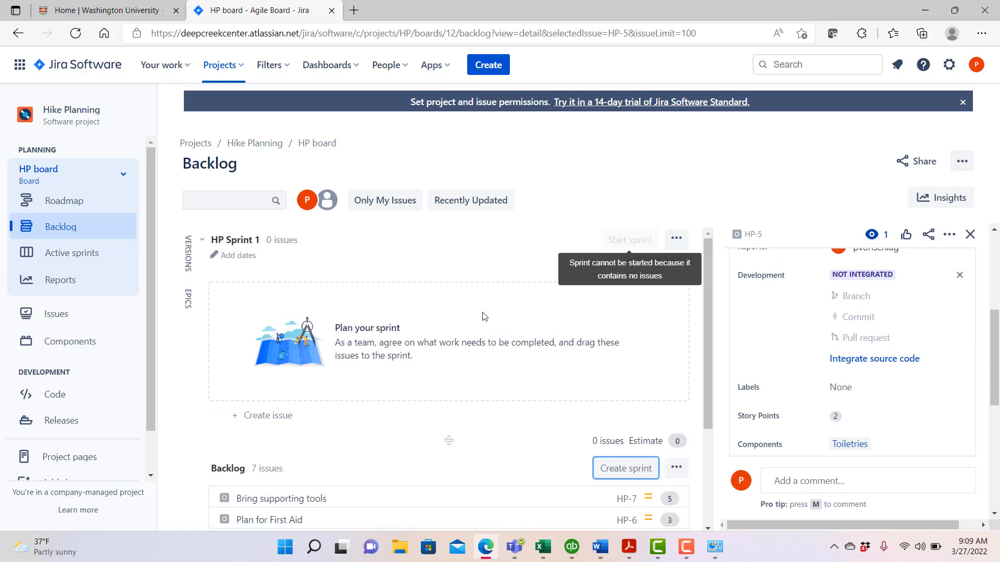
mouse_move(517, 339)
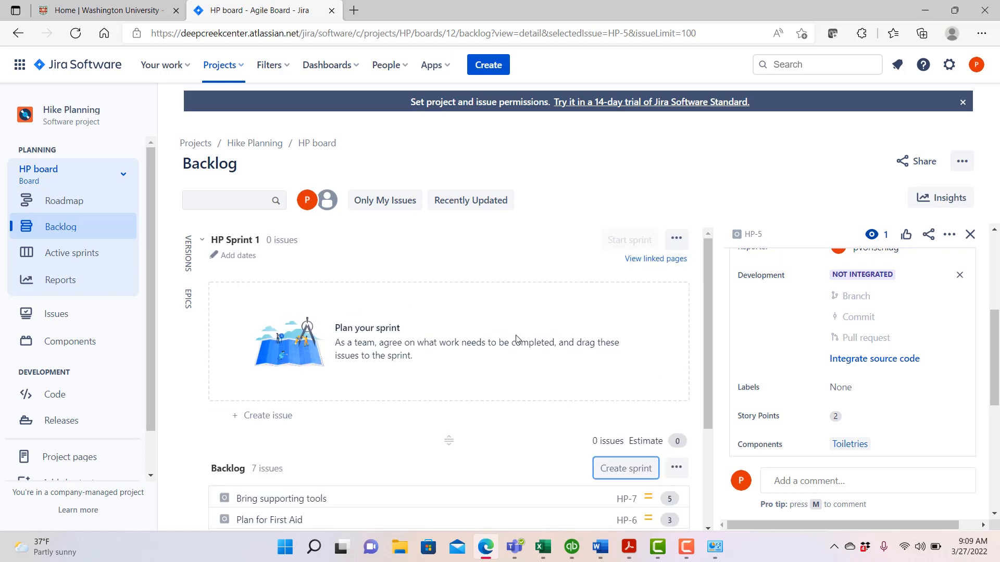
mouse_move(260, 250)
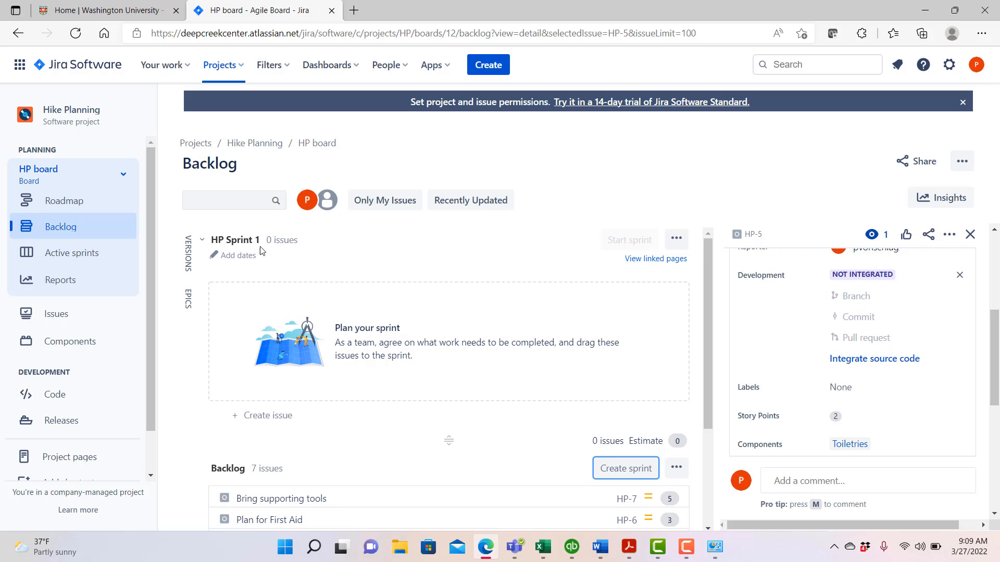
mouse_move(472, 283)
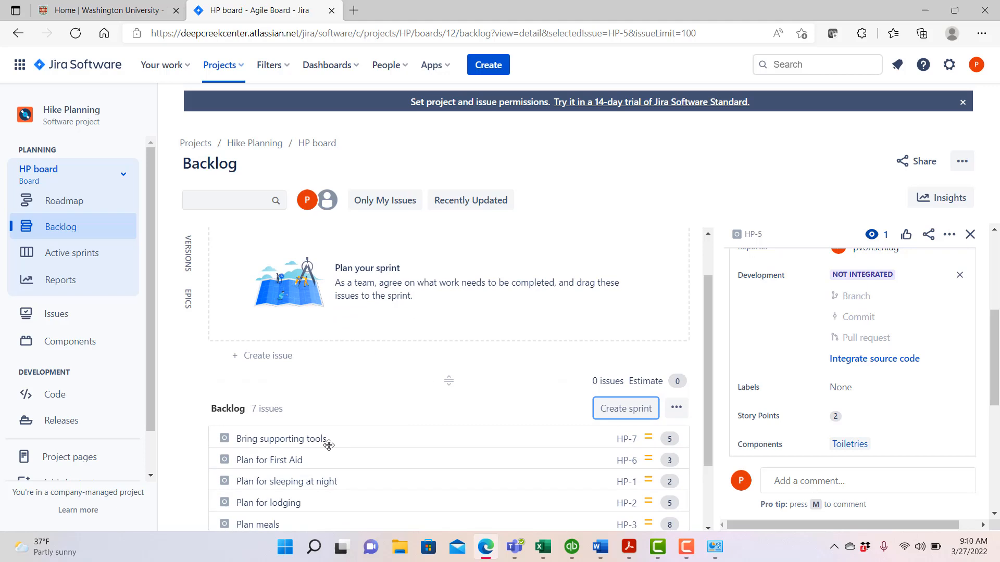
mouse_move(338, 437)
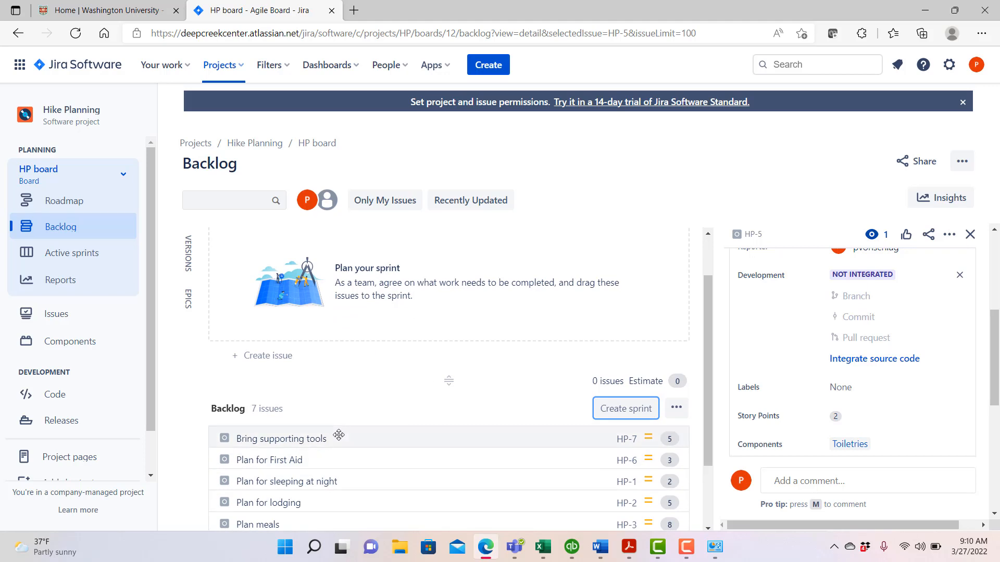
mouse_move(333, 439)
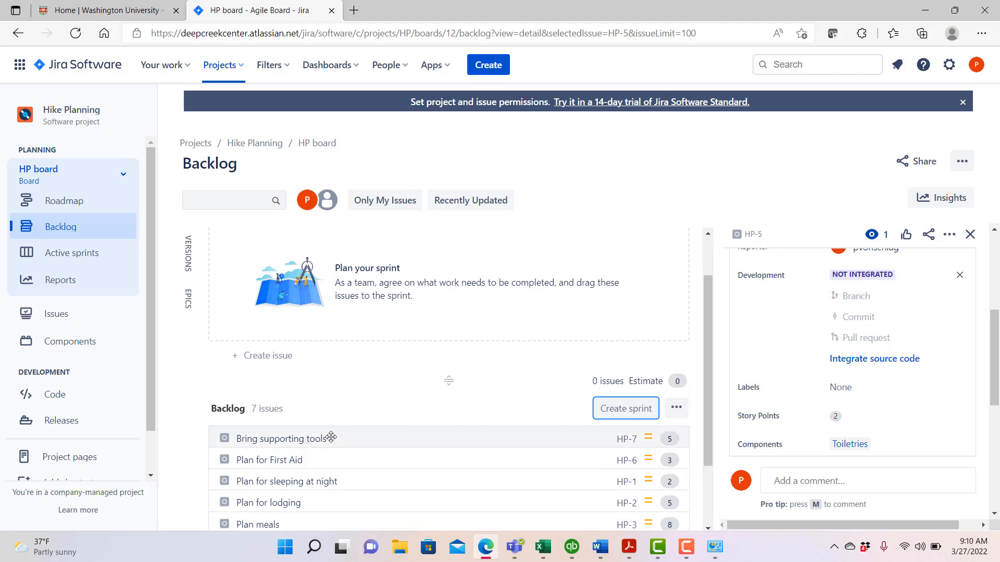
Select the Bring supporting tools story in the backlog
left_click(281, 438)
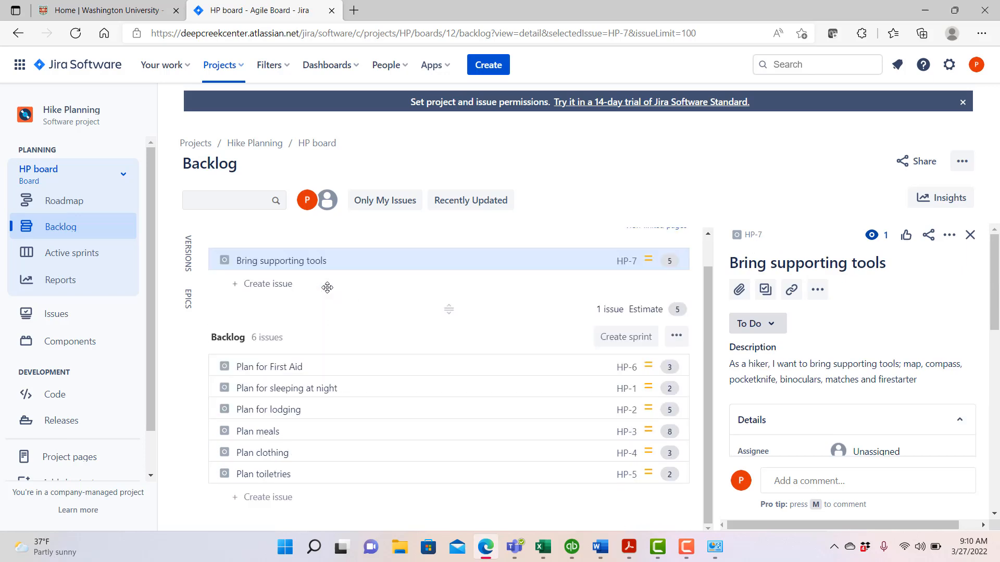
mouse_move(420, 387)
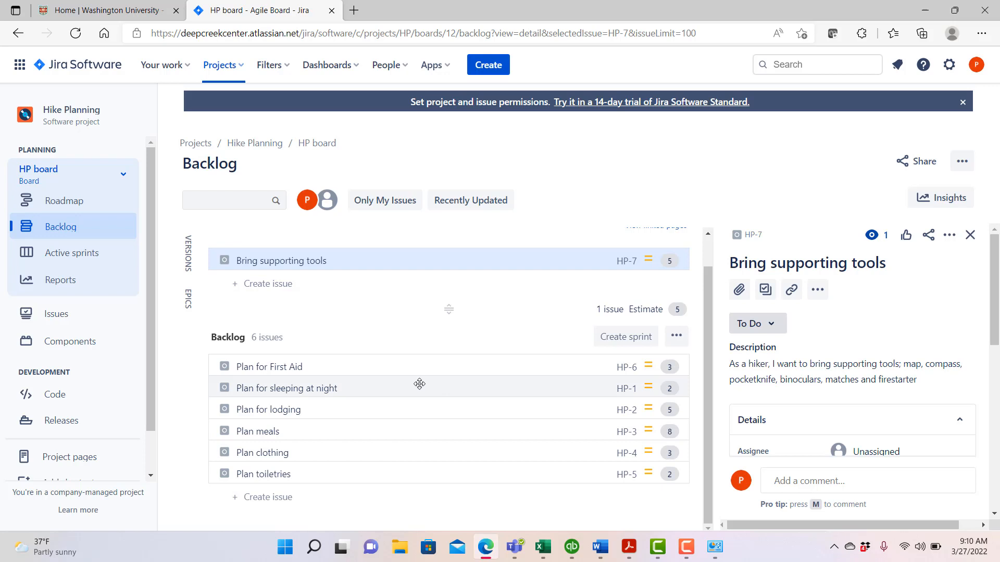
mouse_move(313, 387)
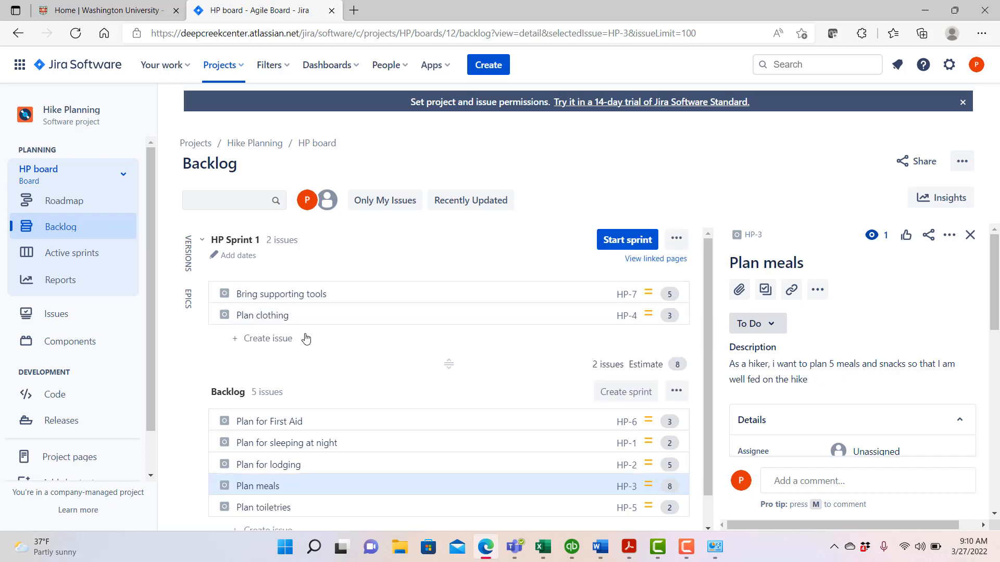
mouse_move(331, 529)
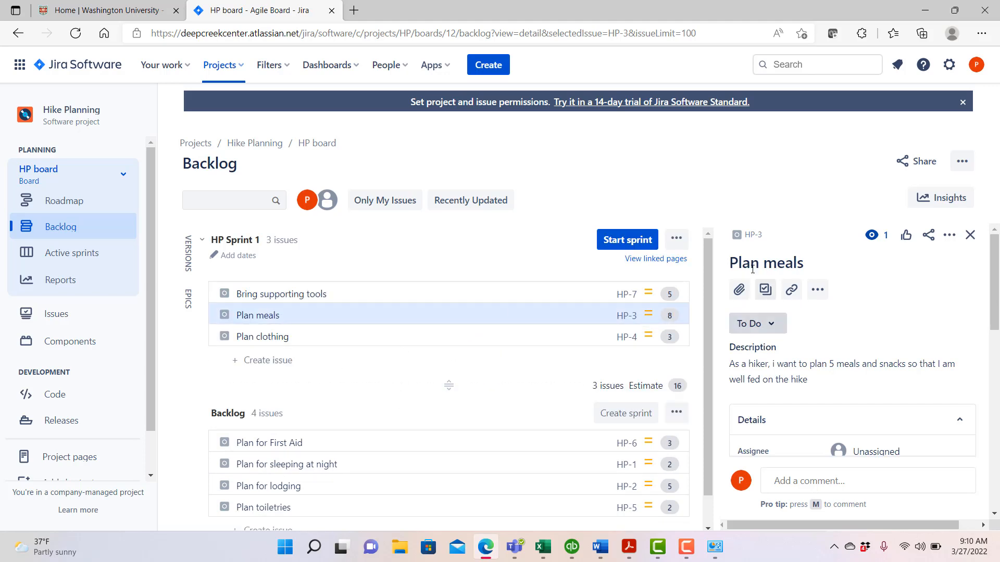
mouse_move(442, 369)
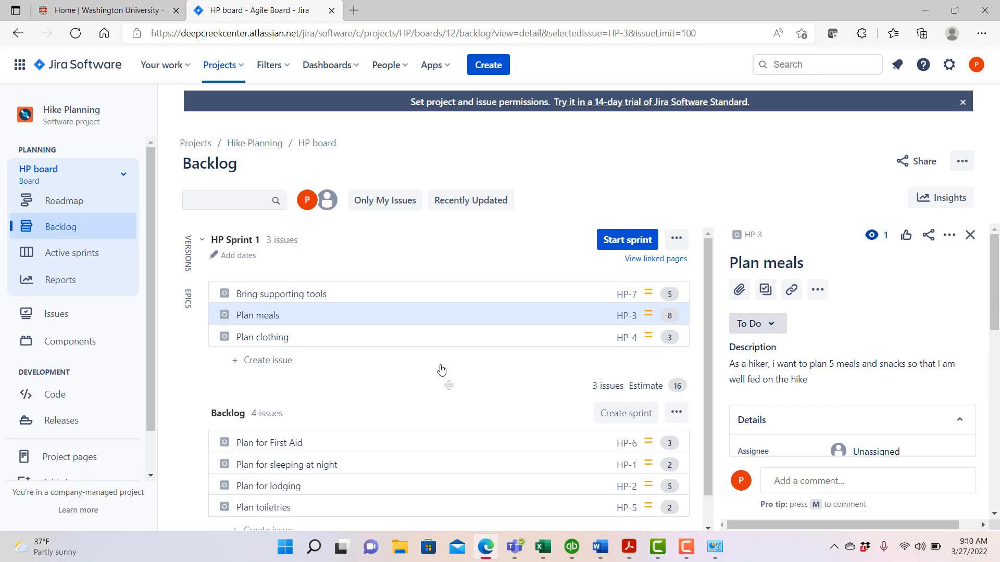
mouse_move(366, 387)
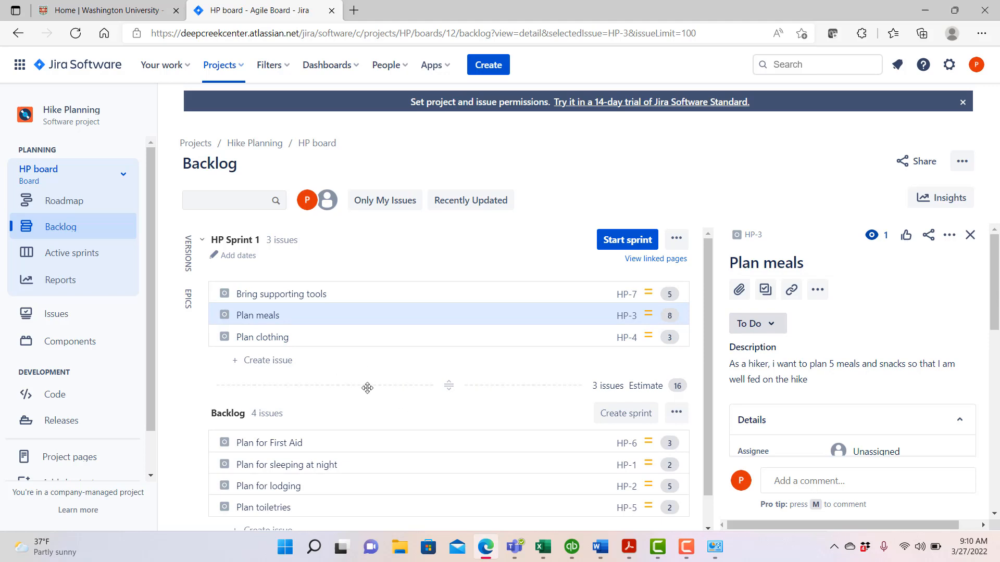
mouse_move(433, 388)
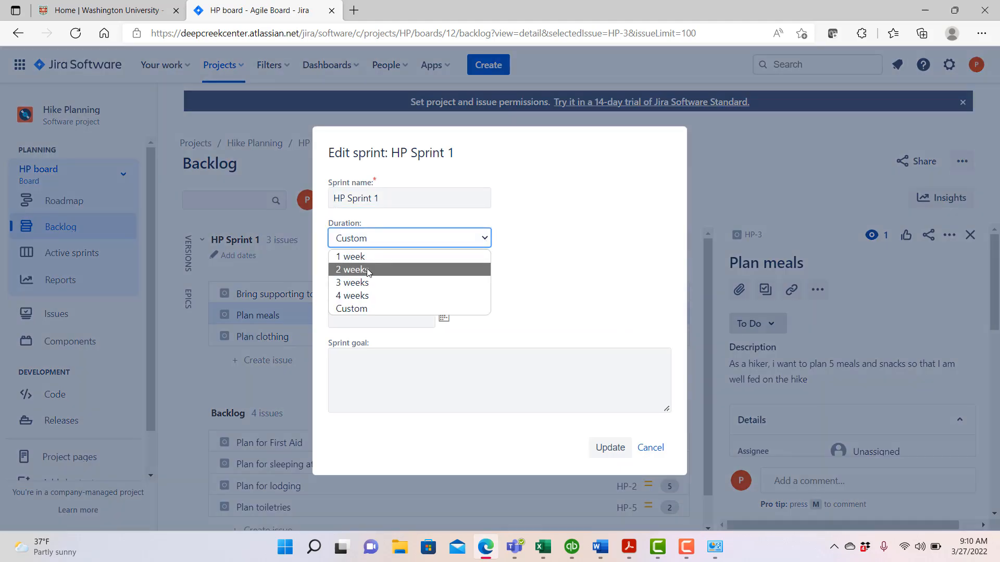
Set HP Sprint 1 to two weeks starting 27 March 2022, ending 10 April
left_click(352, 269)
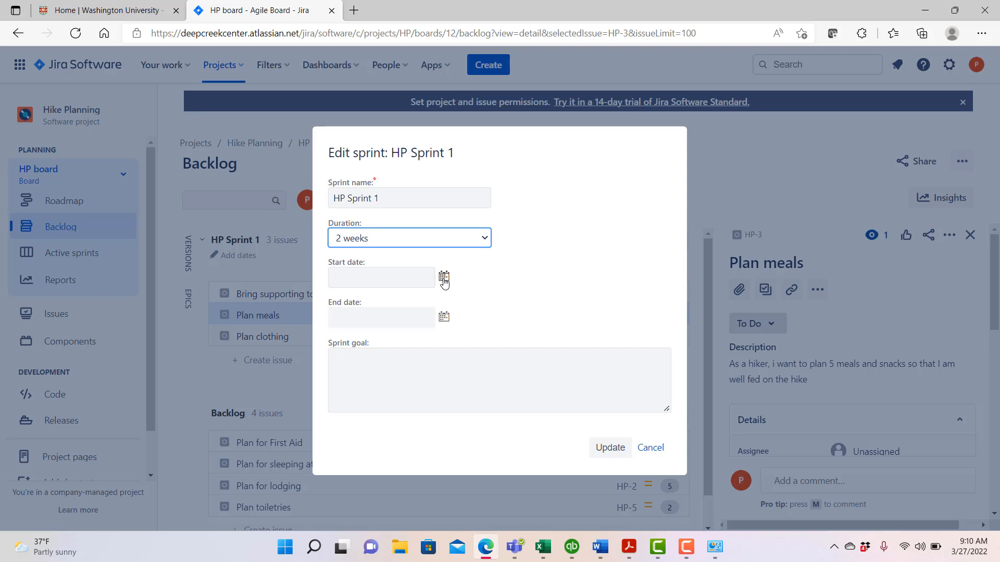
left_click(444, 279)
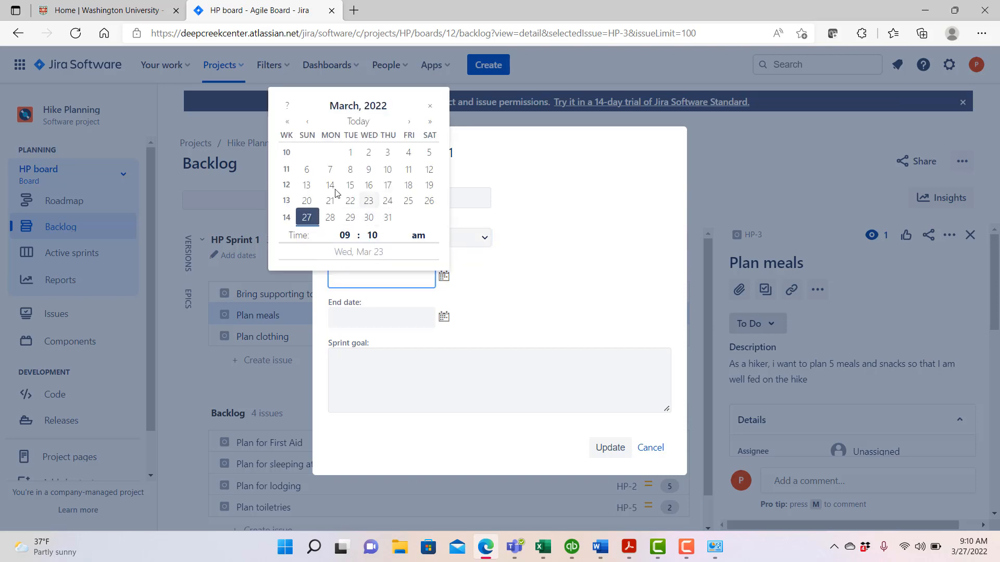
mouse_move(387, 200)
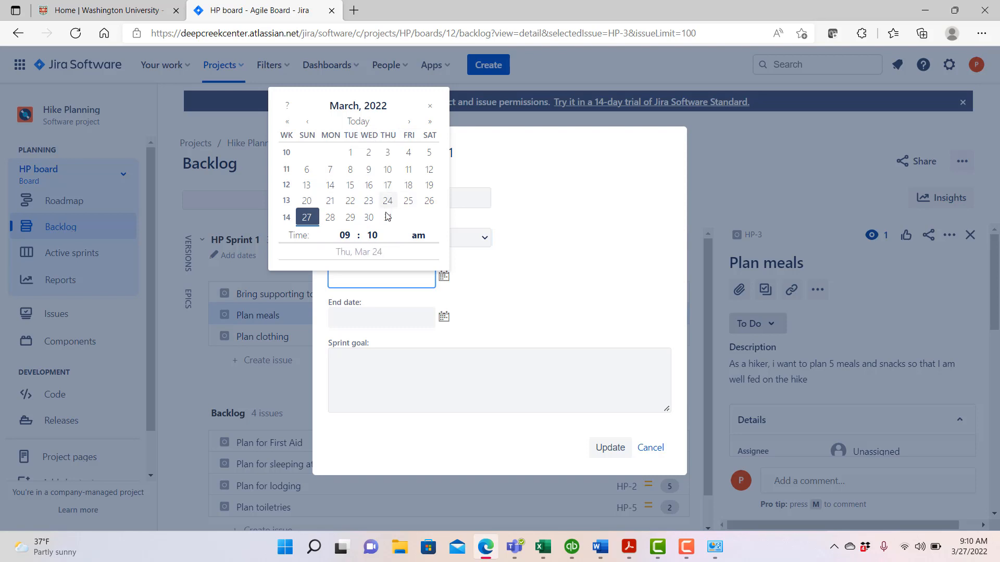
left_click(408, 201)
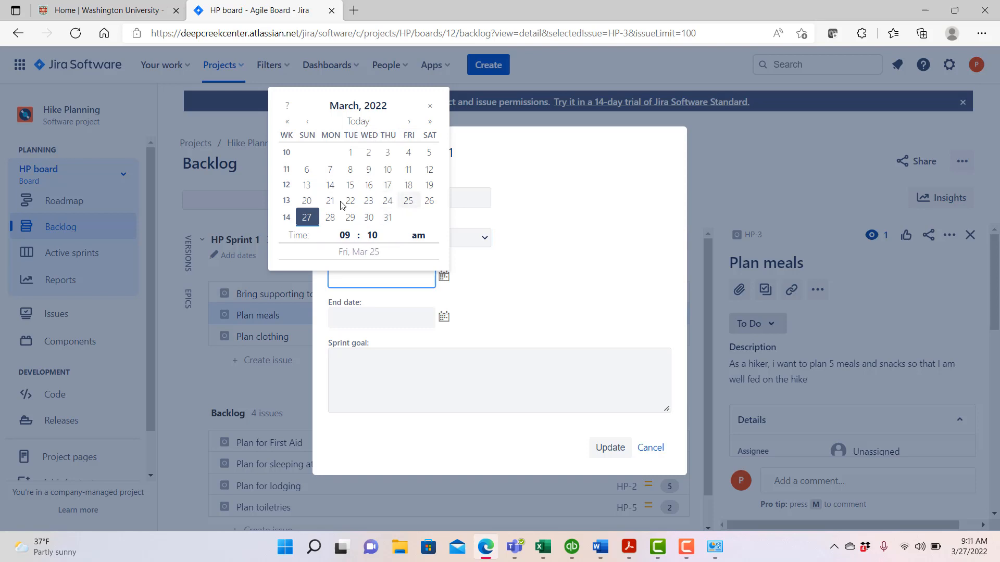
left_click(306, 218)
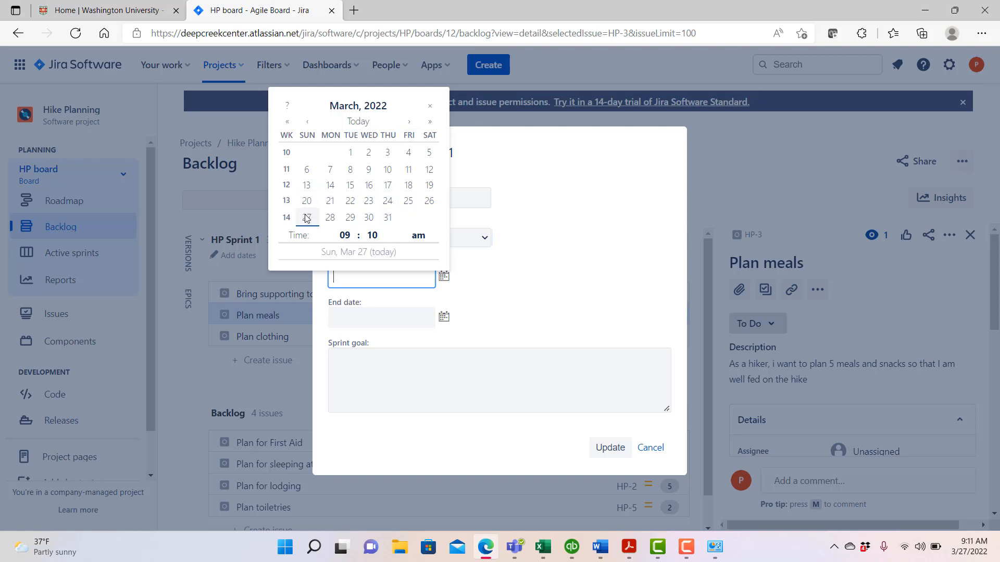
left_click(307, 216)
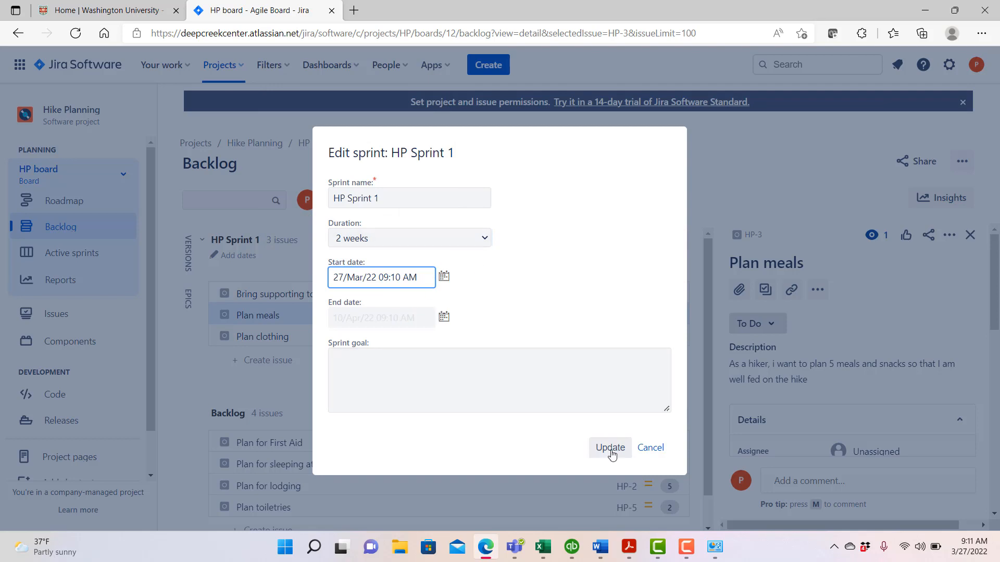
left_click(609, 446)
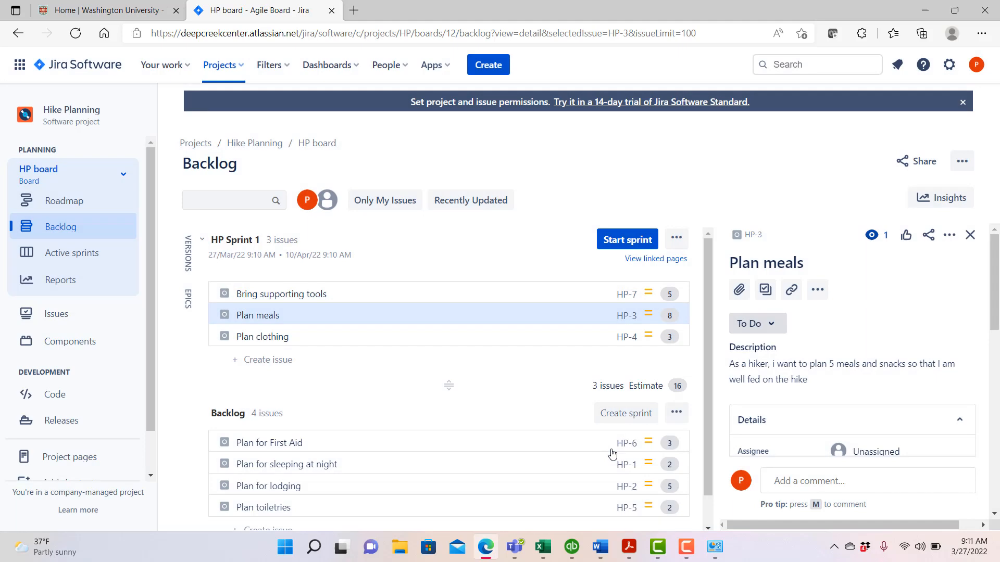
mouse_move(670, 218)
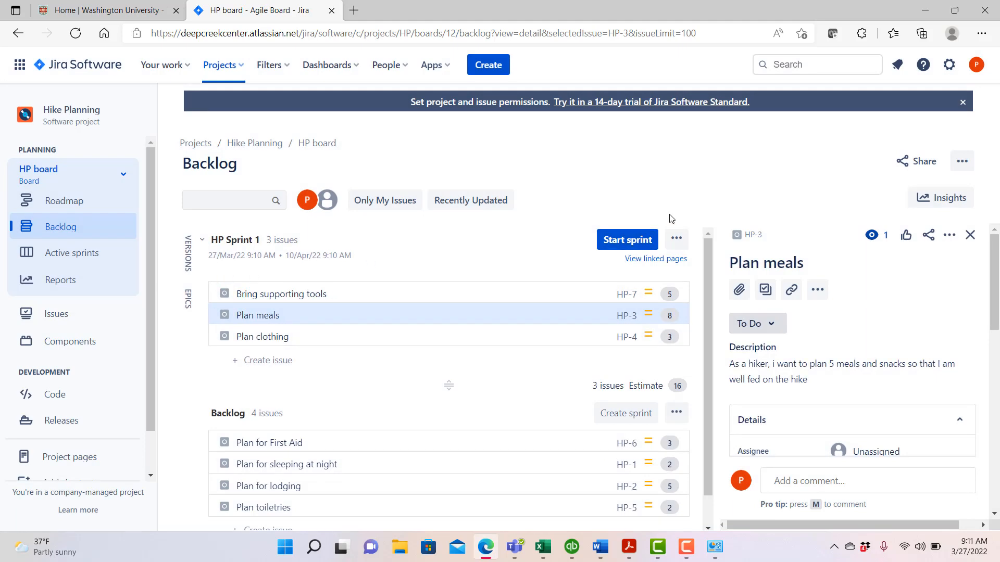
Launch HP Sprint 1 with its three issues from the Start sprint dialog
left_click(625, 239)
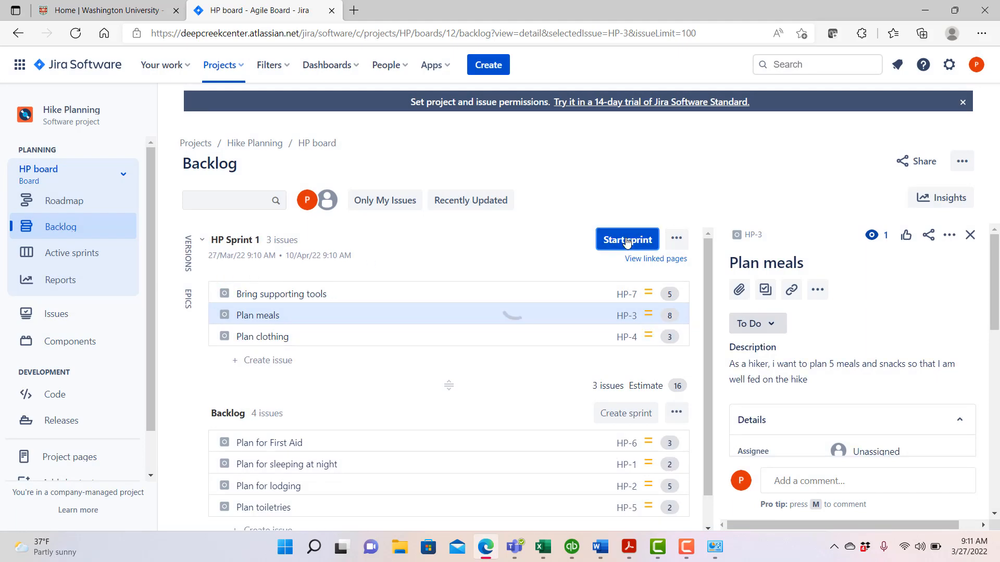
left_click(626, 239)
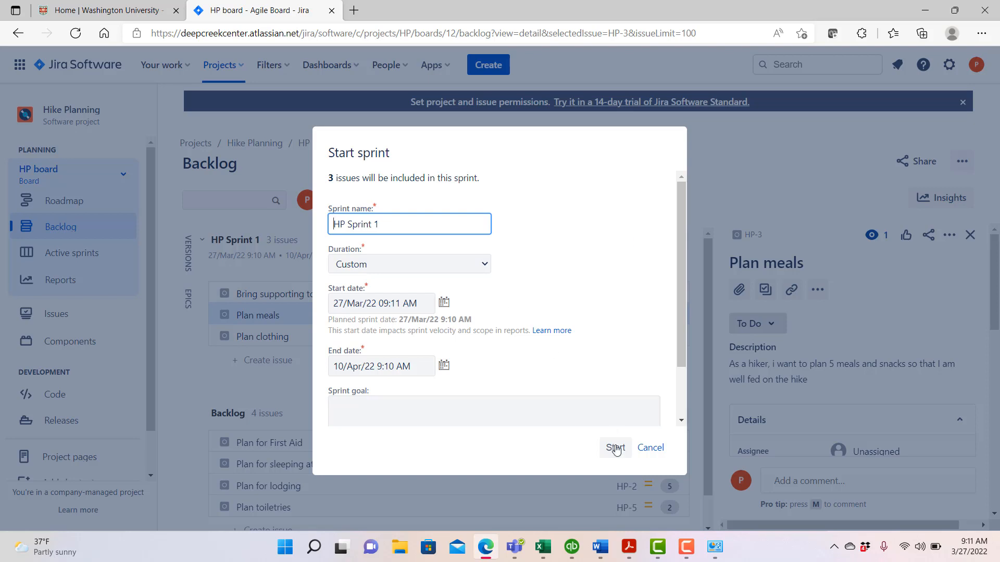
mouse_move(473, 361)
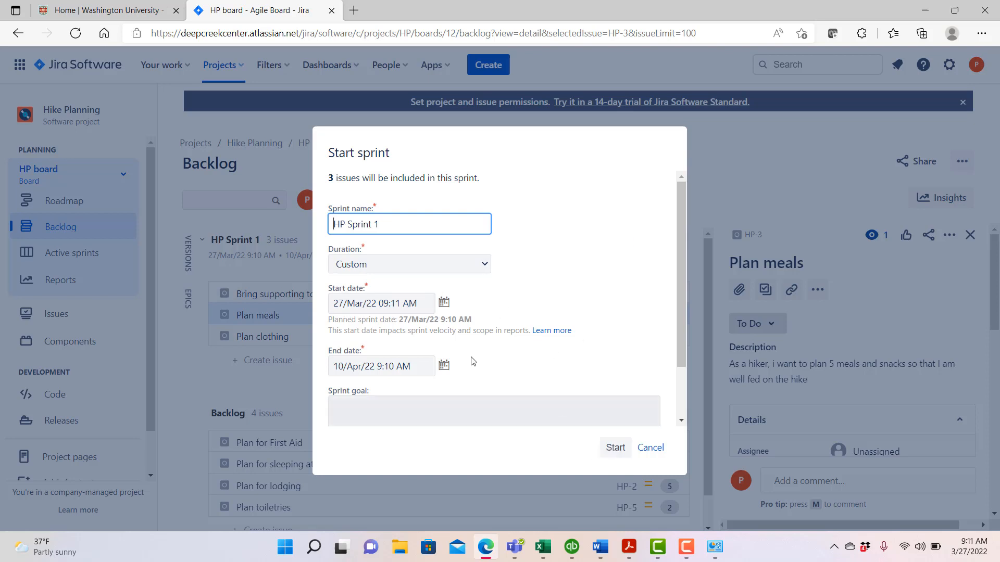
mouse_move(615, 447)
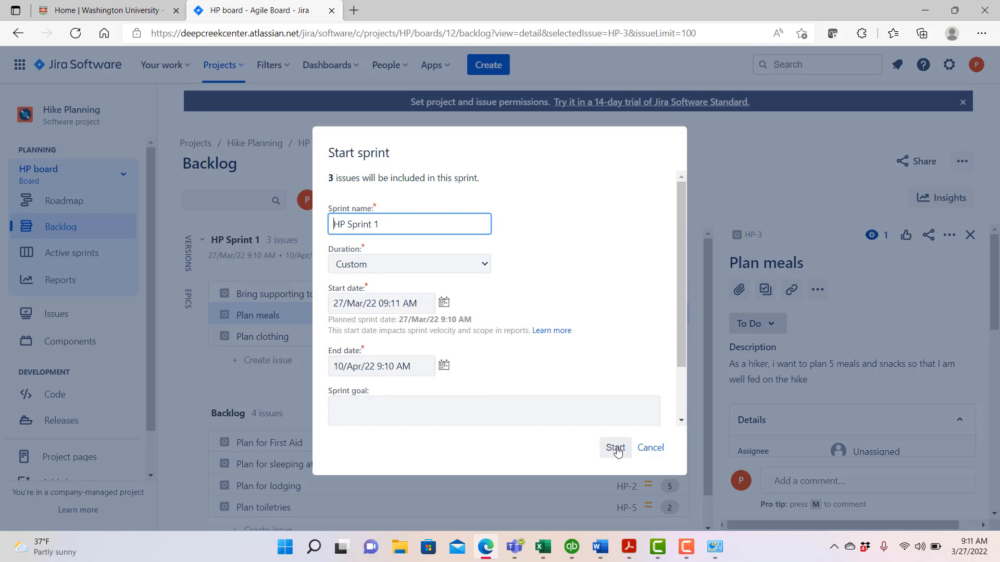
left_click(614, 447)
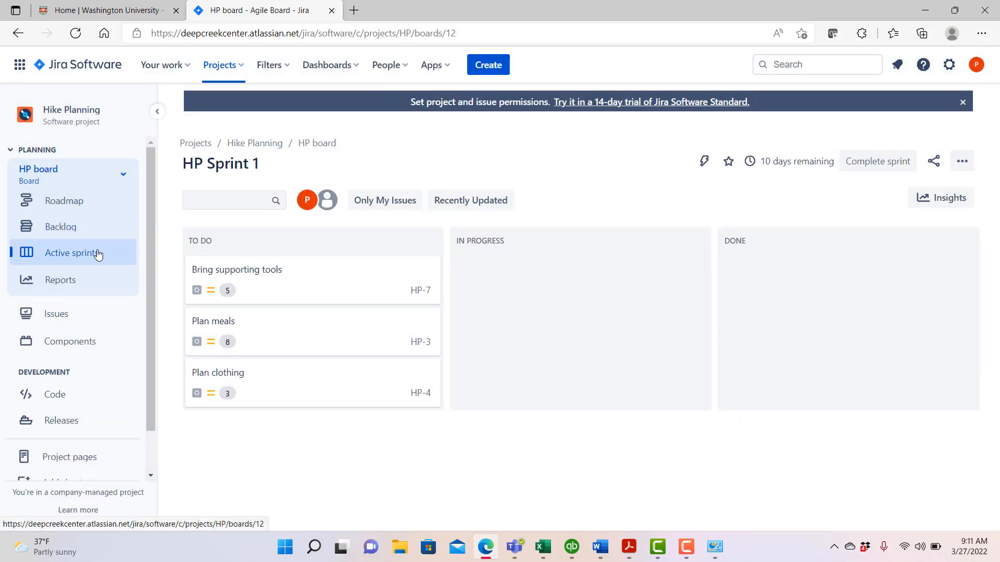
mouse_move(287, 275)
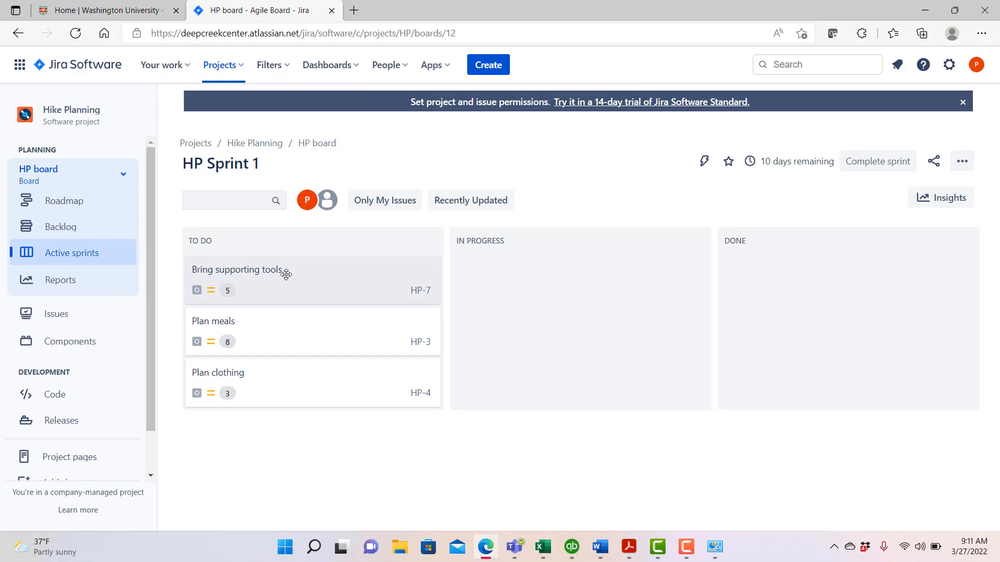
mouse_move(282, 409)
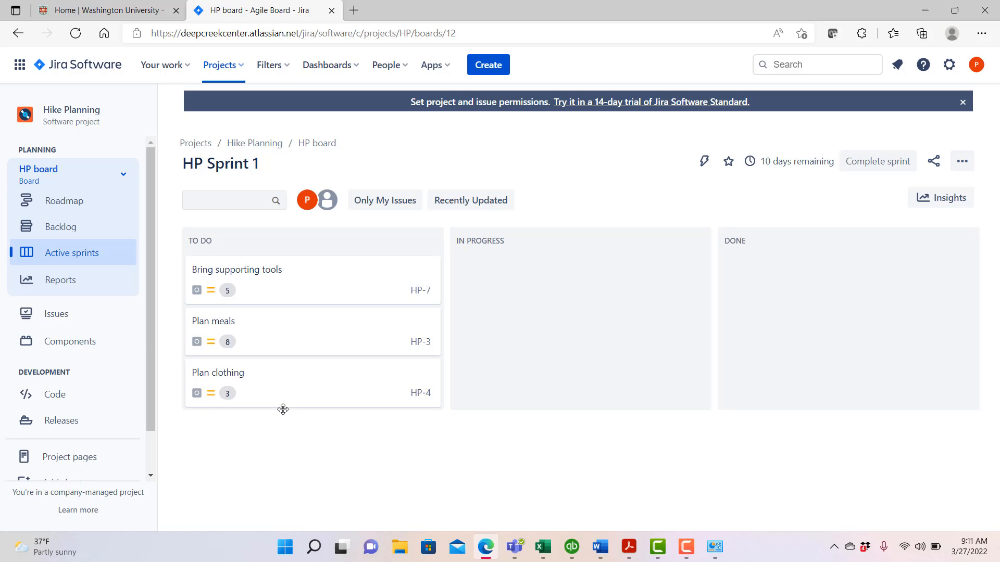
mouse_move(306, 272)
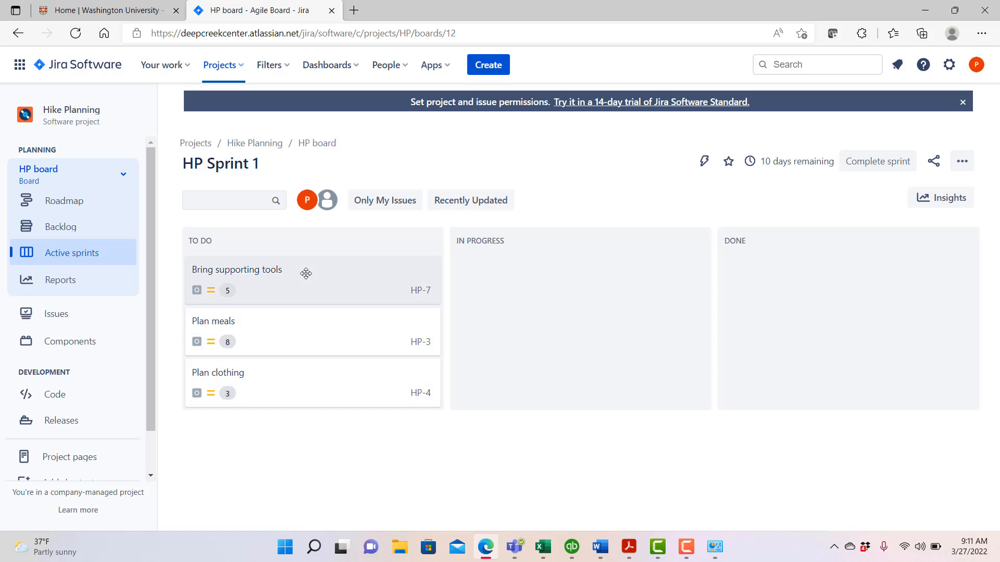
Open the HP-7 Bring supporting tools card on the Active sprints board
left_click(237, 269)
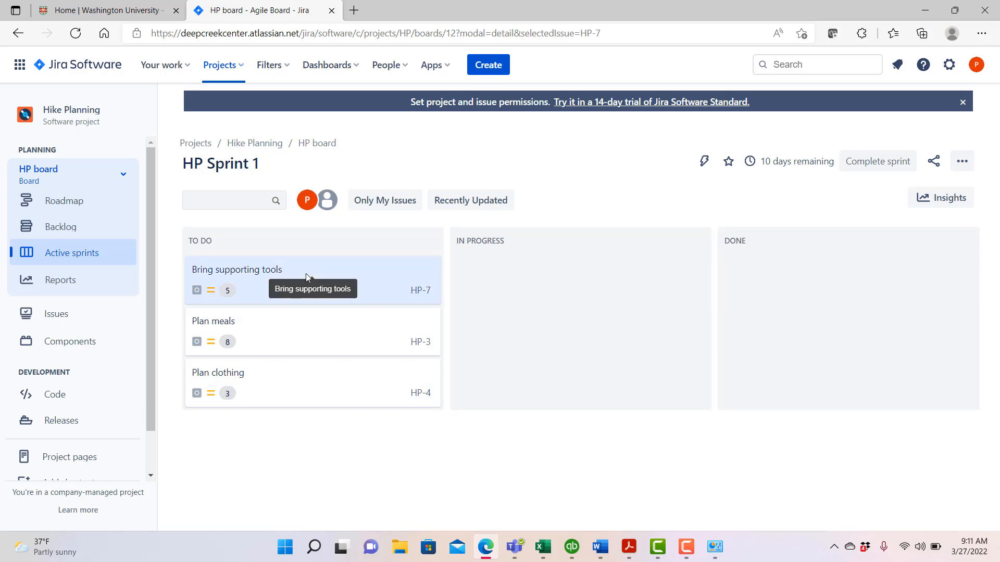
Add subtasks 'Get compass' and 'Get binoculars' to HP-7
left_click(237, 269)
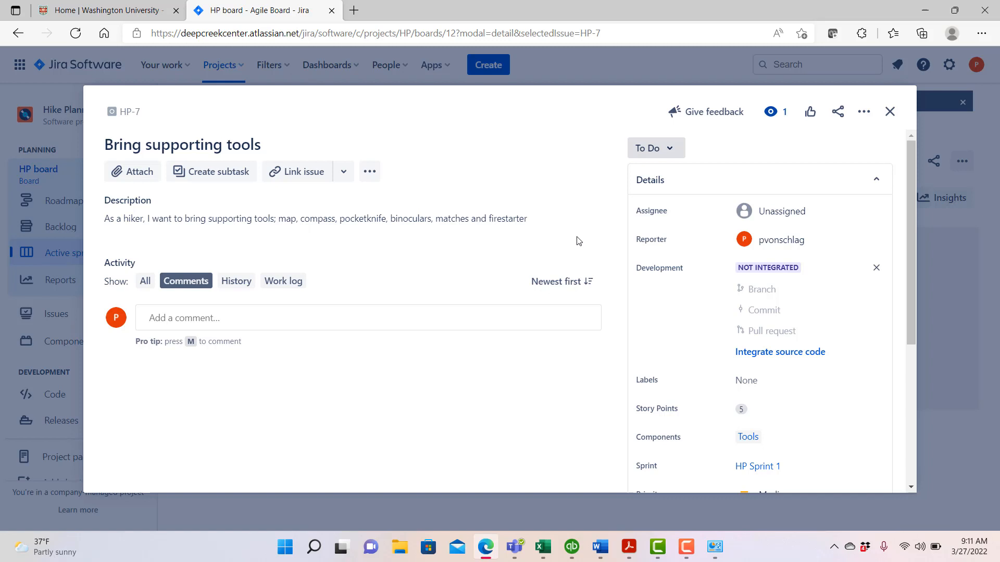
scroll("down", 3)
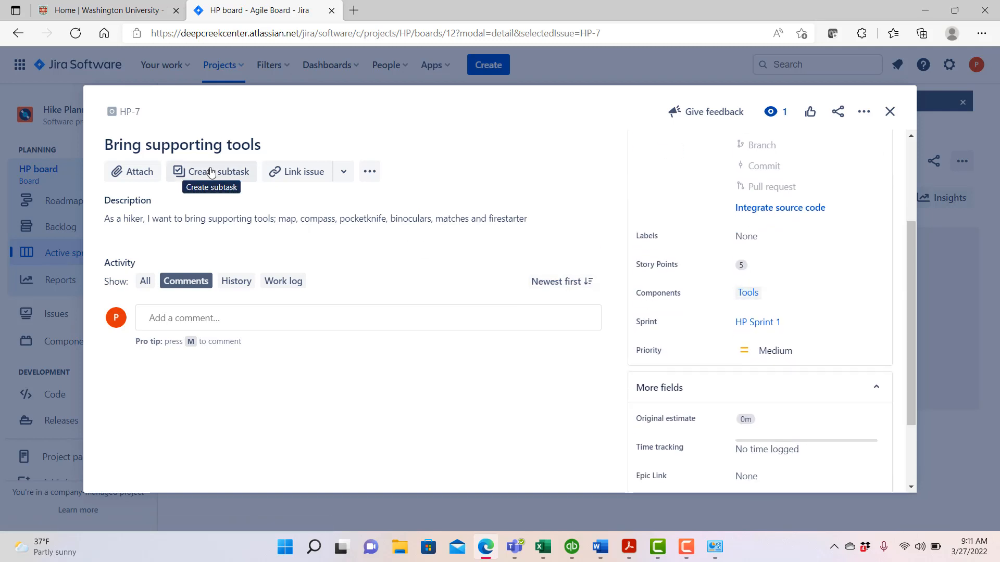
left_click(210, 172)
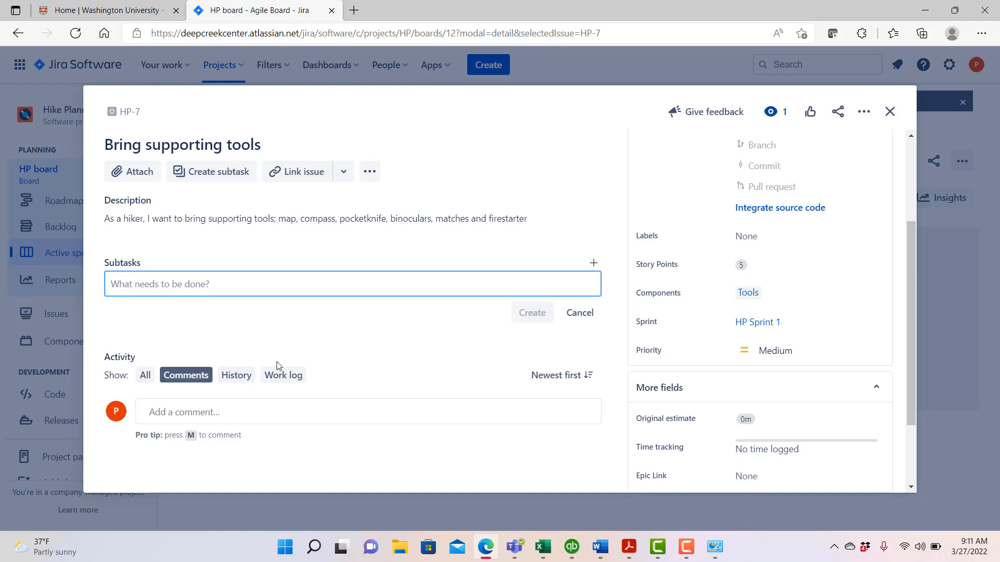
type("Get compS")
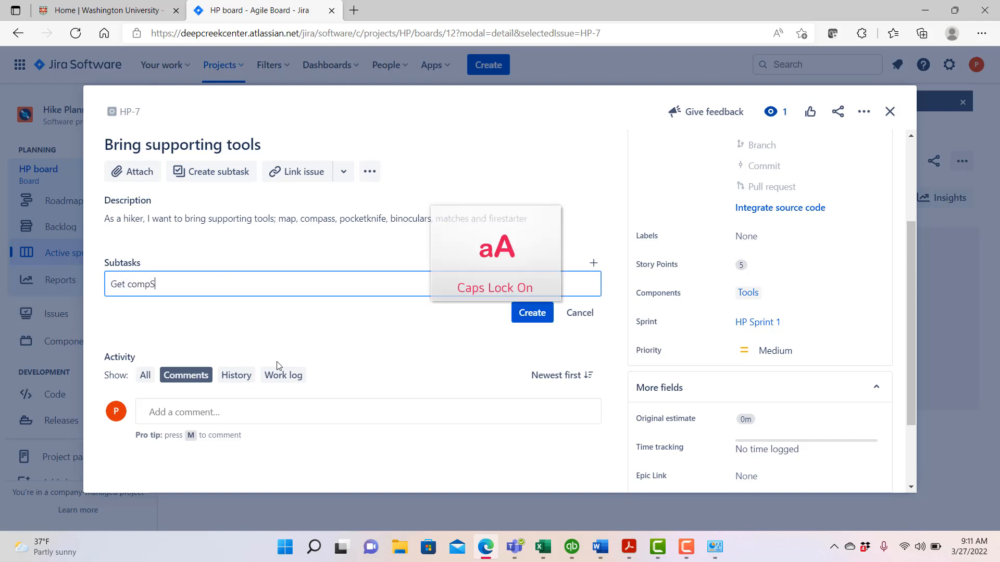
key("Backspace")
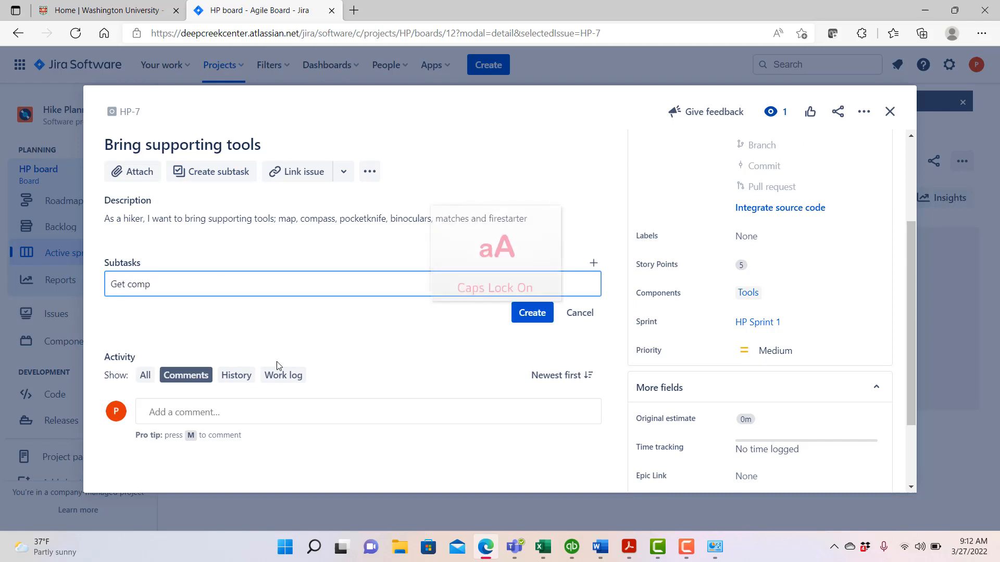
left_click(532, 312)
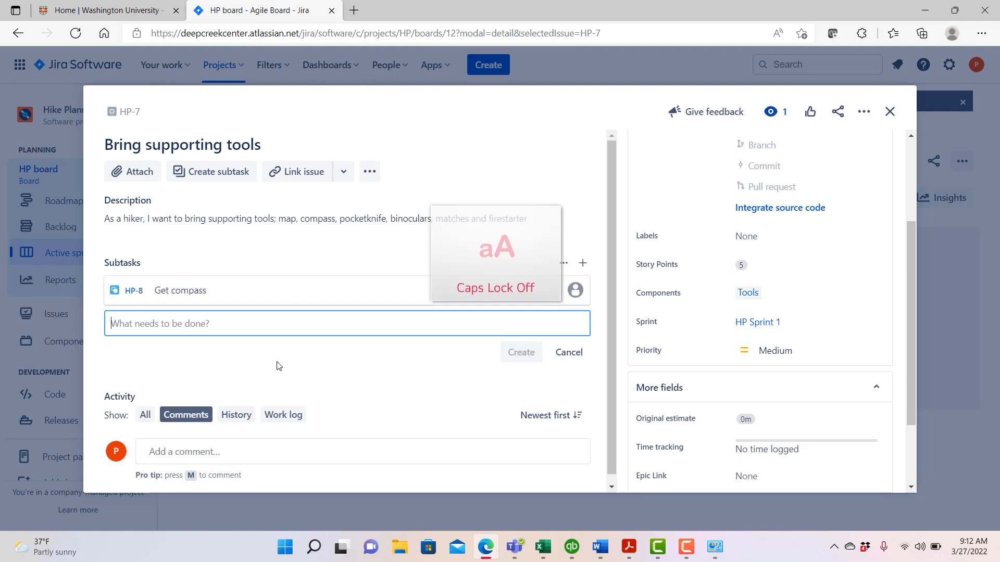
type("Get")
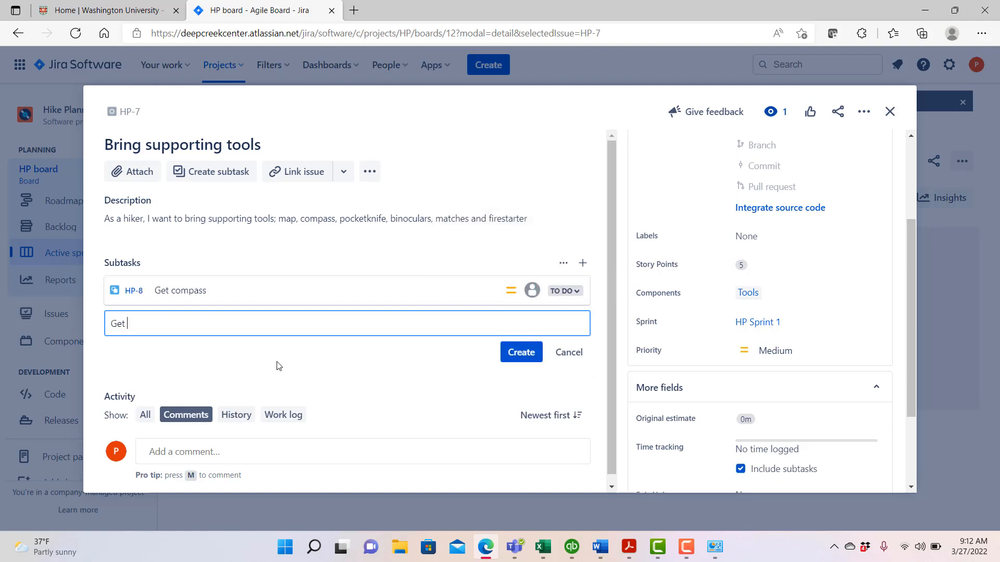
type("bino")
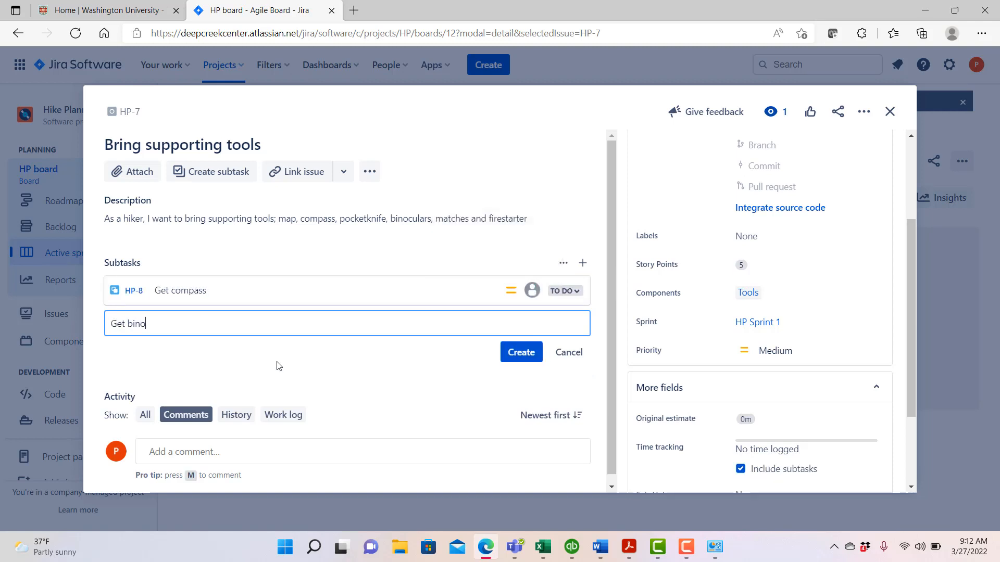
type("culars")
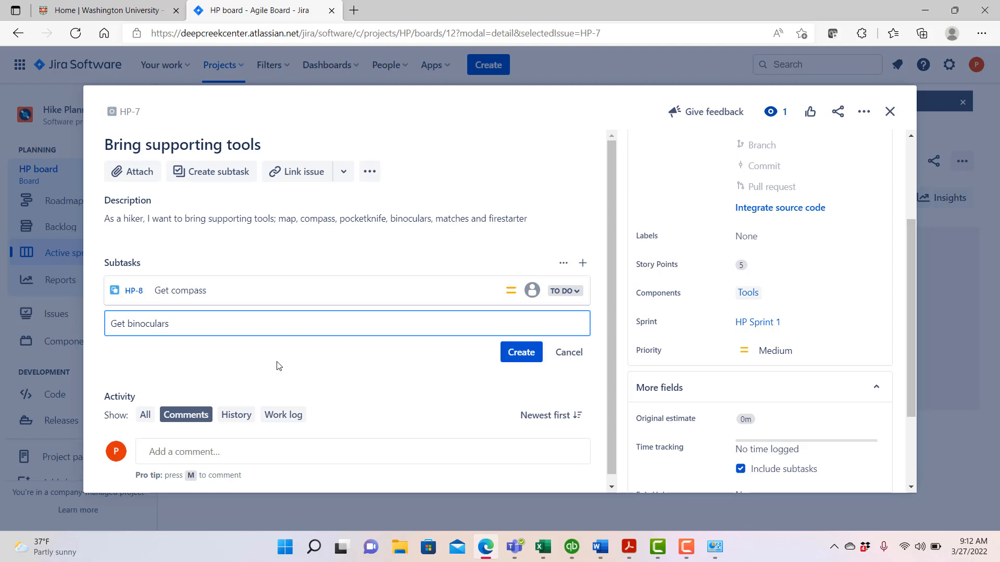
left_click(520, 352)
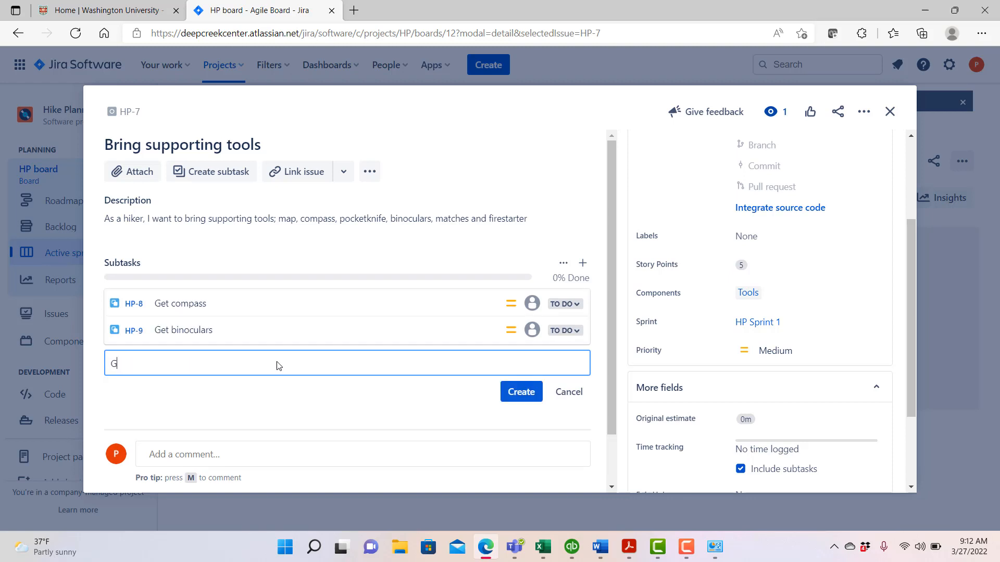
Add subtasks 'Get maps' and 'Get a mess kit' to HP-7
type("et maps")
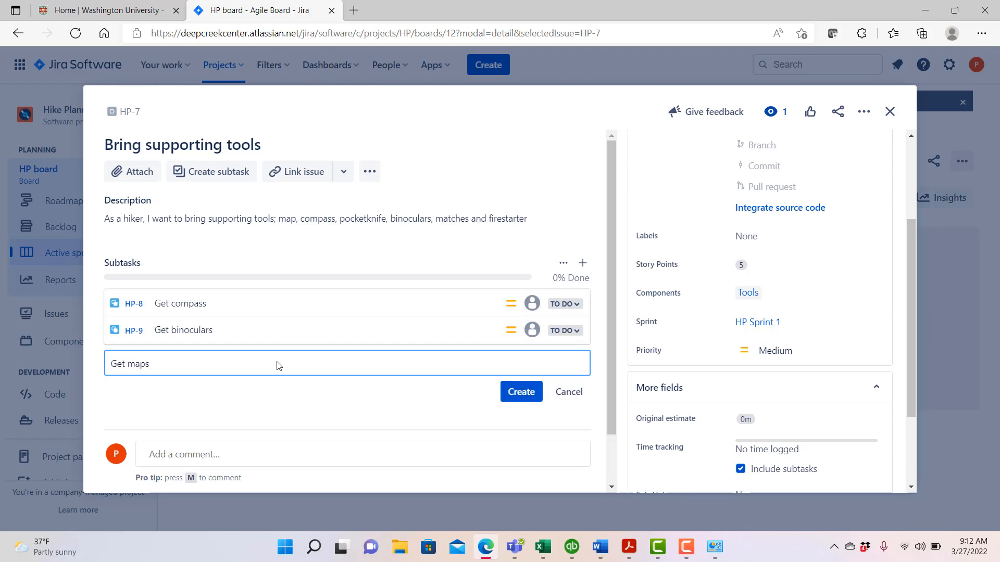
left_click(520, 392)
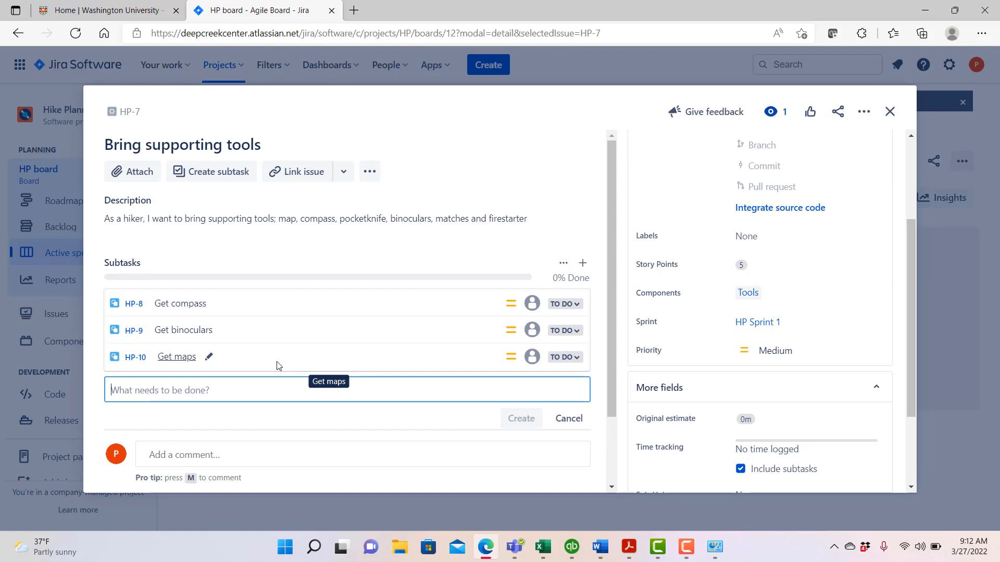
type("Get a mess")
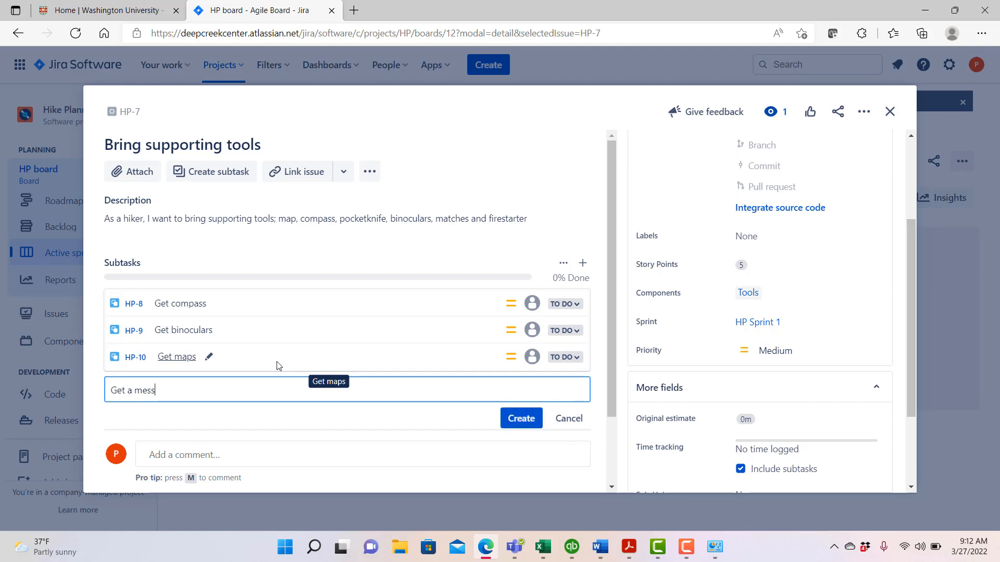
type("kit")
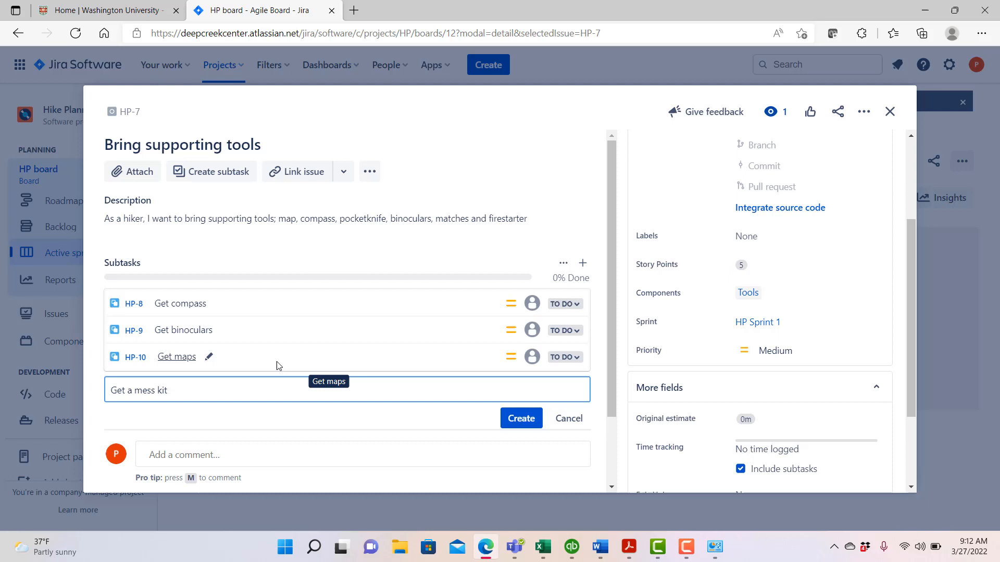
left_click(520, 418)
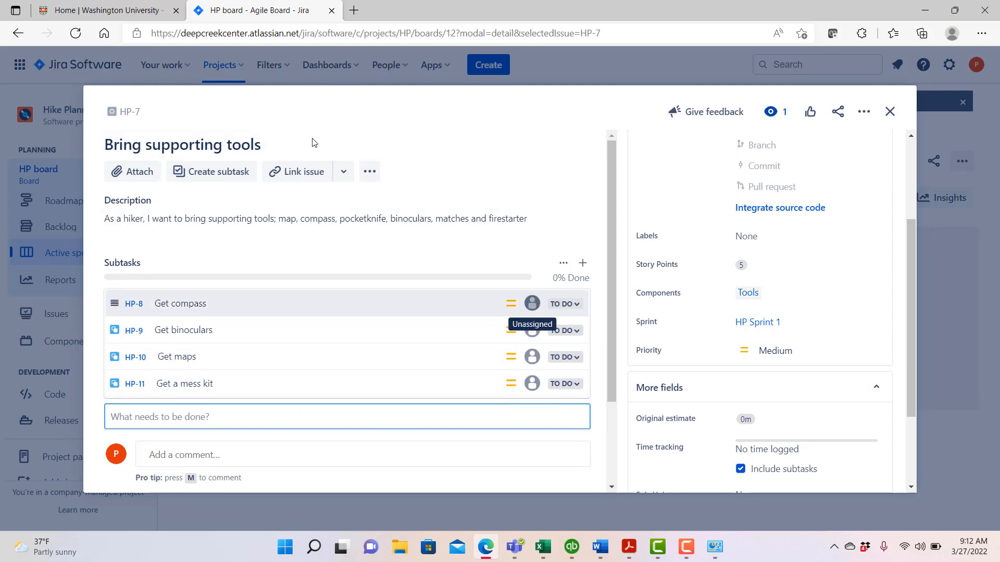
mouse_move(483, 253)
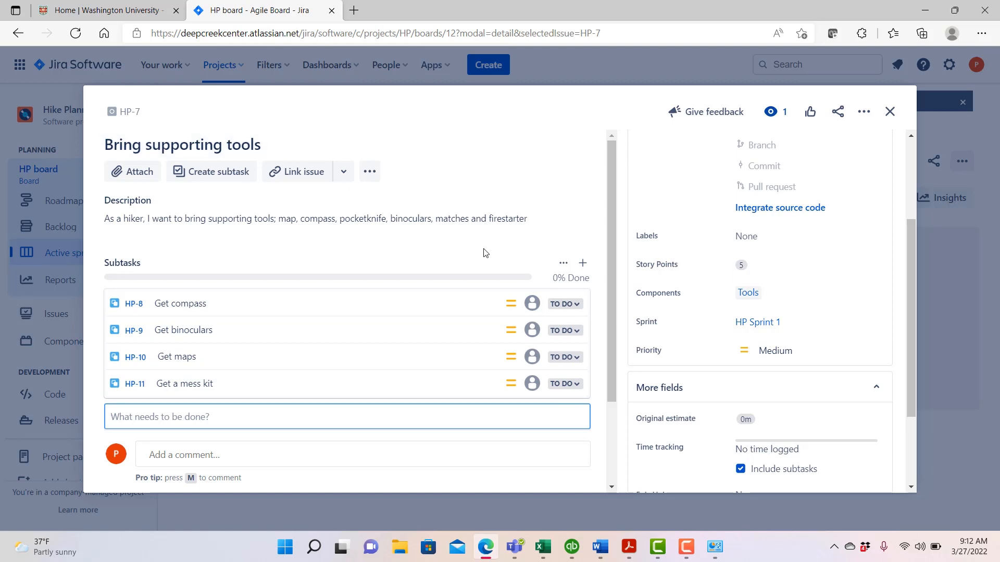
scroll("up", 3)
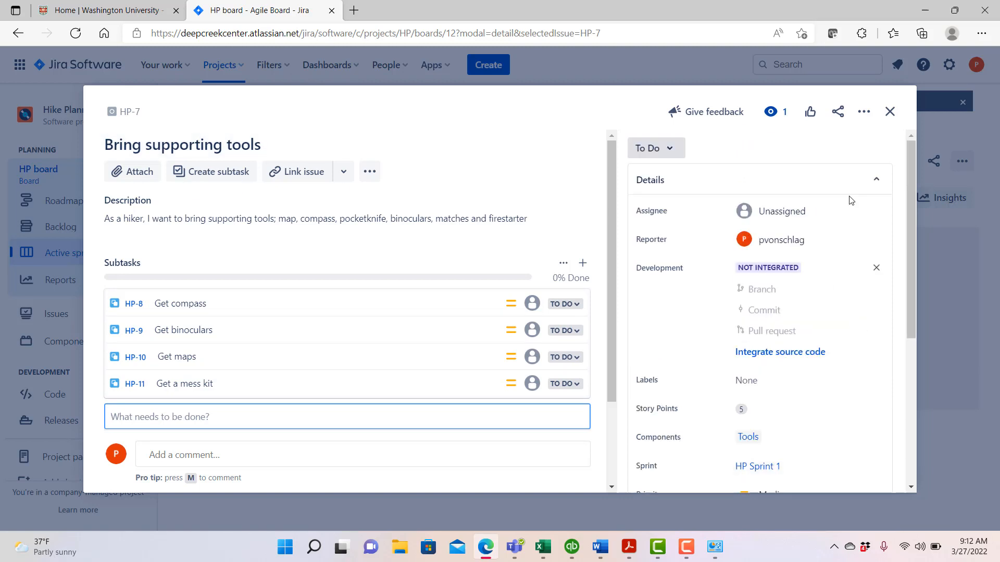
mouse_move(890, 111)
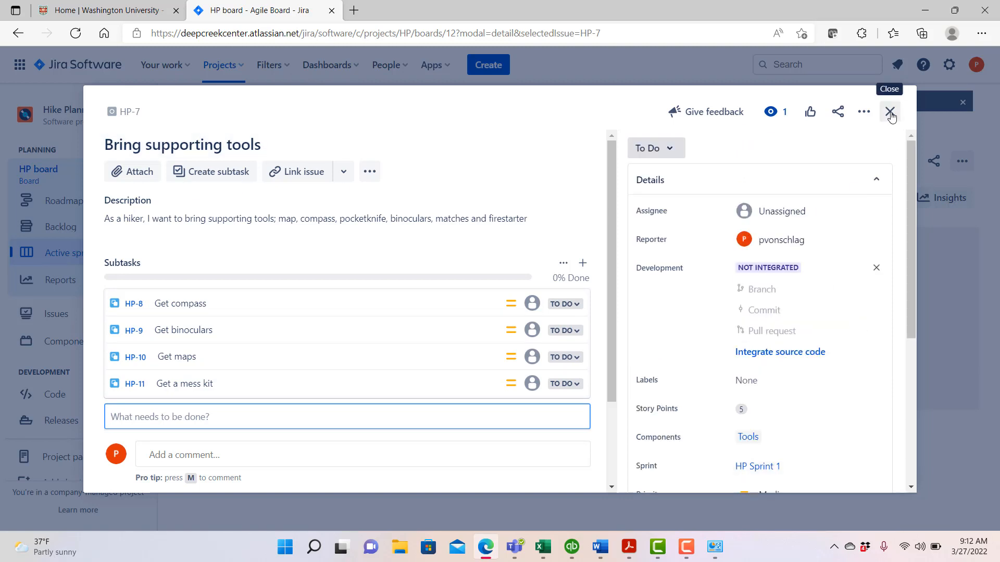
Close HP-7 and reload Active sprints via Backlog to show the subtask swimlane
left_click(890, 111)
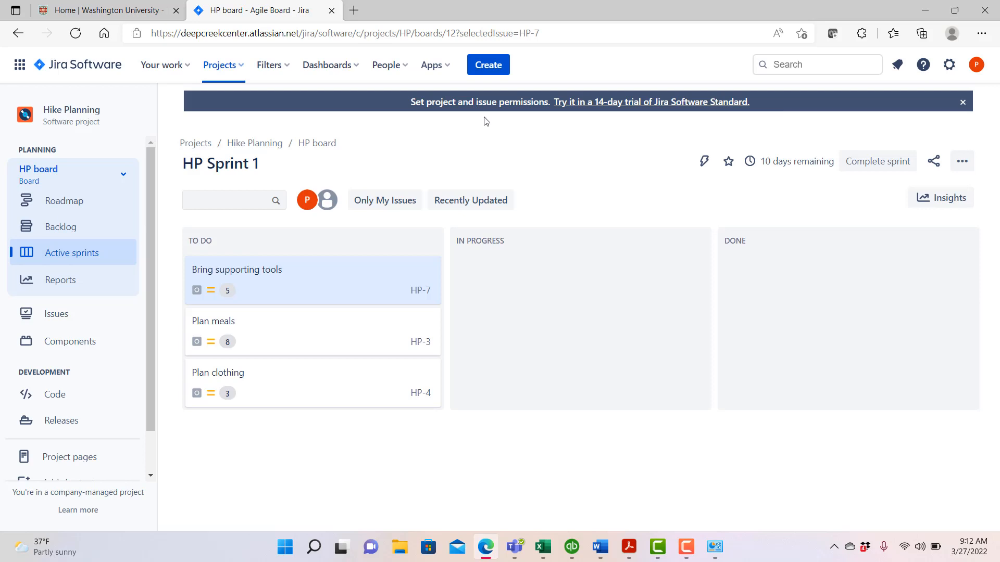
mouse_move(60, 226)
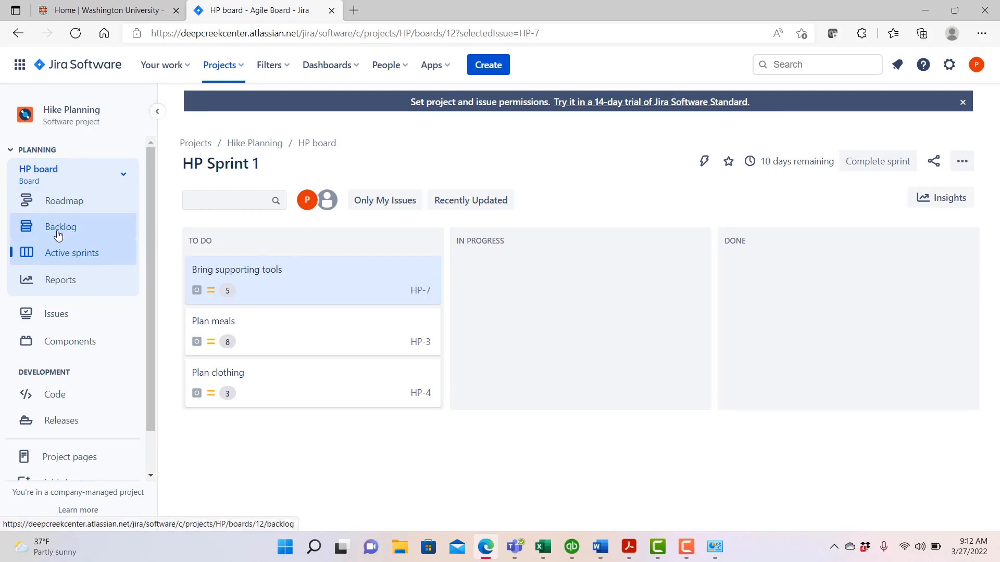
left_click(61, 226)
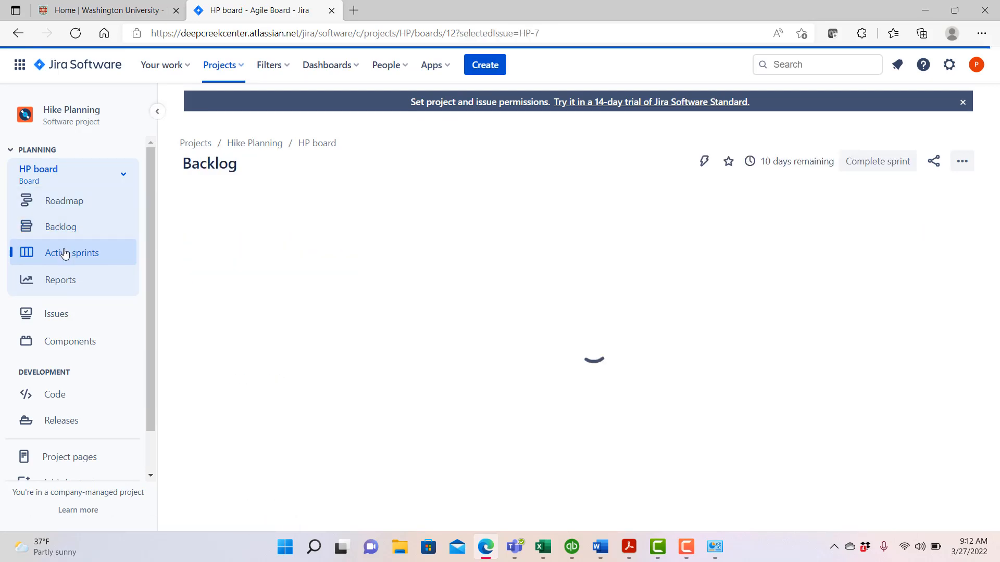
left_click(72, 253)
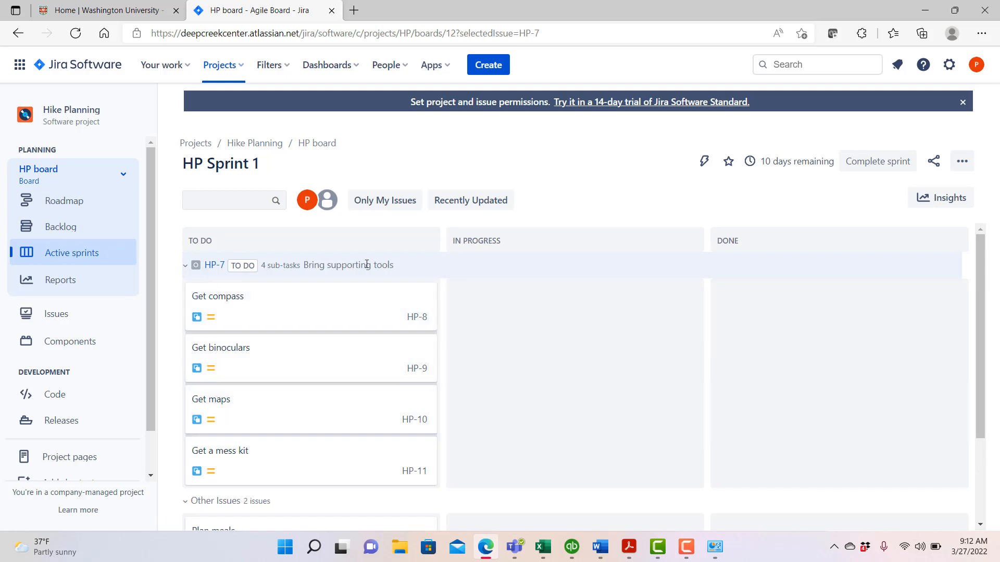
mouse_move(386, 298)
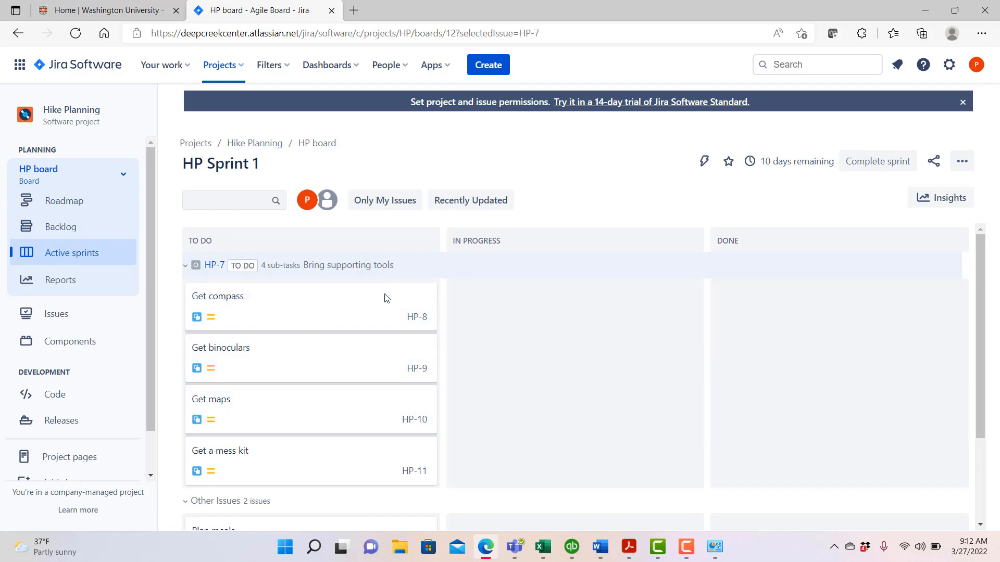
mouse_move(354, 361)
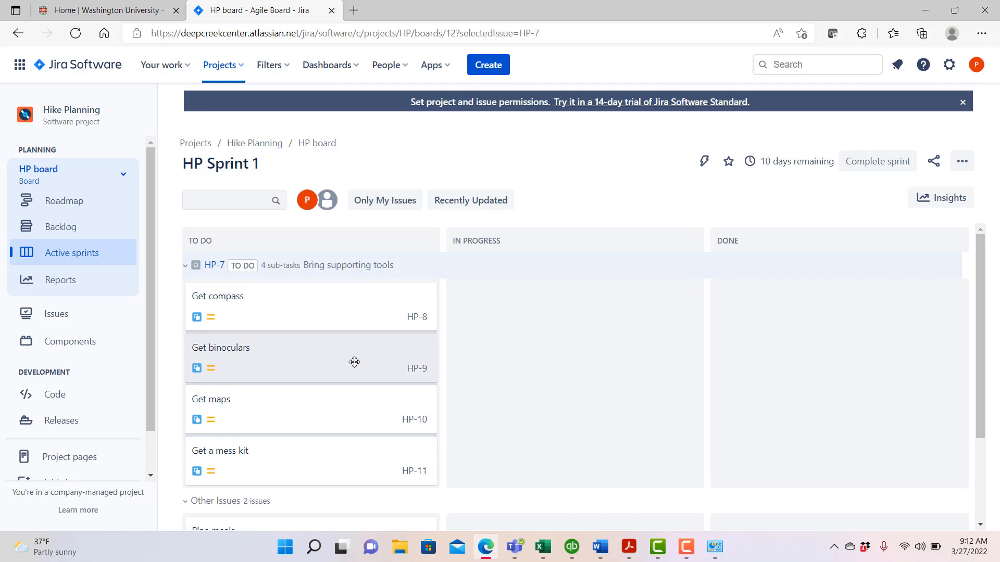
mouse_move(312, 467)
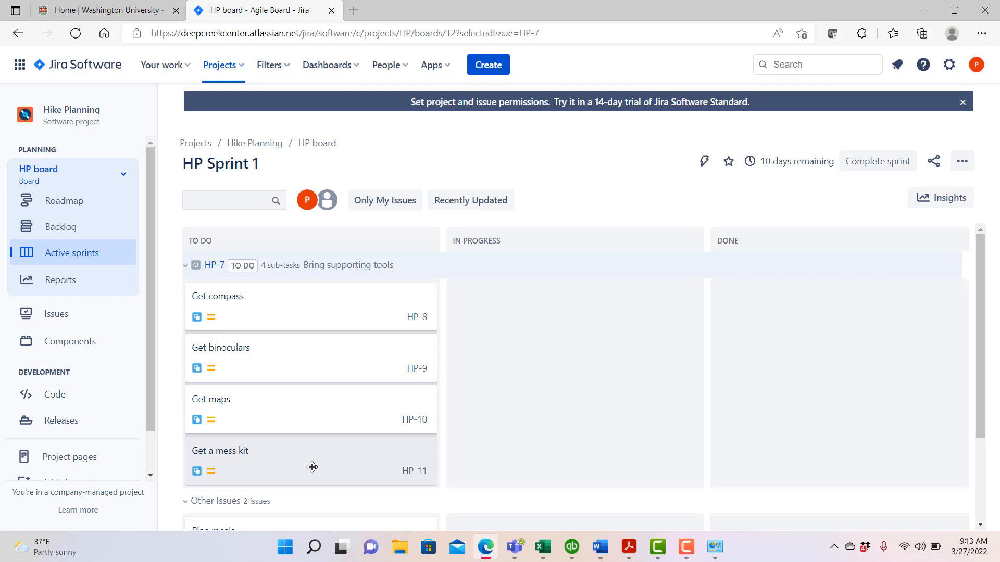
mouse_move(325, 322)
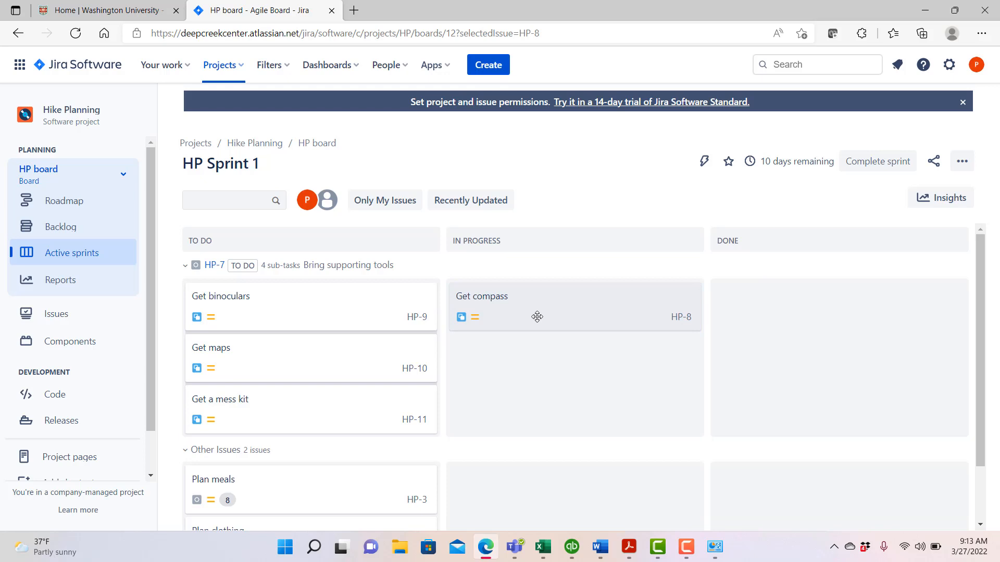
mouse_move(574, 329)
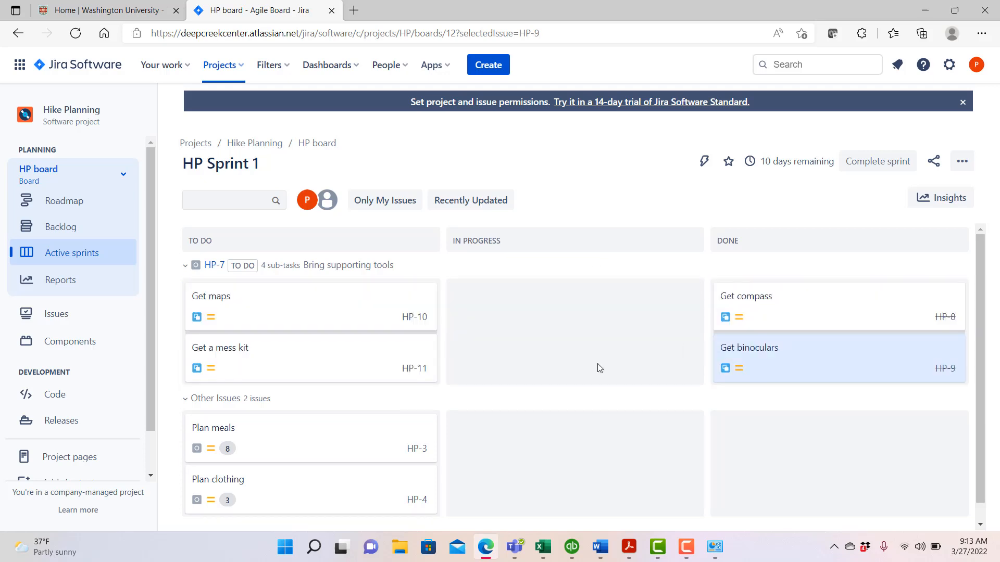
mouse_move(315, 368)
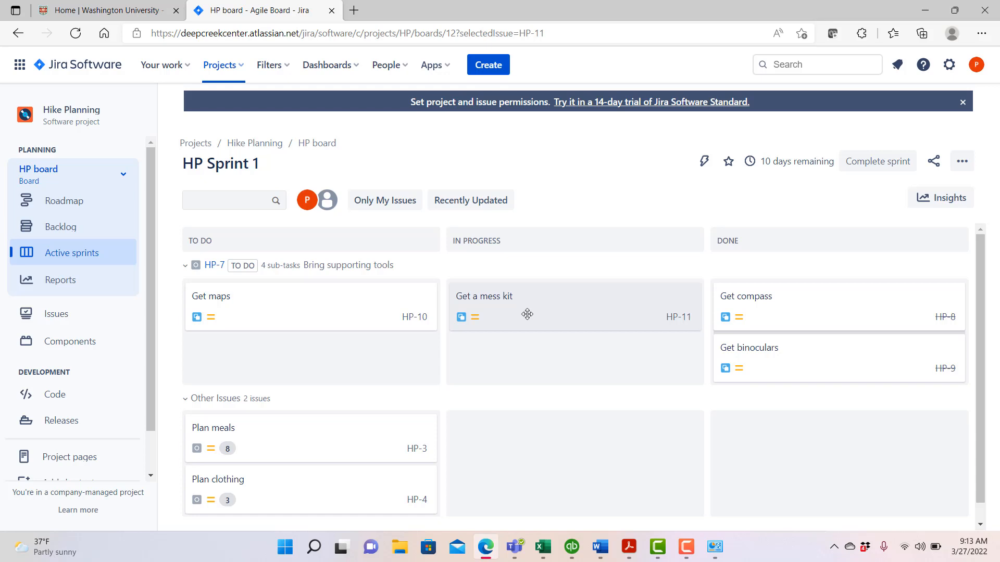
mouse_move(431, 319)
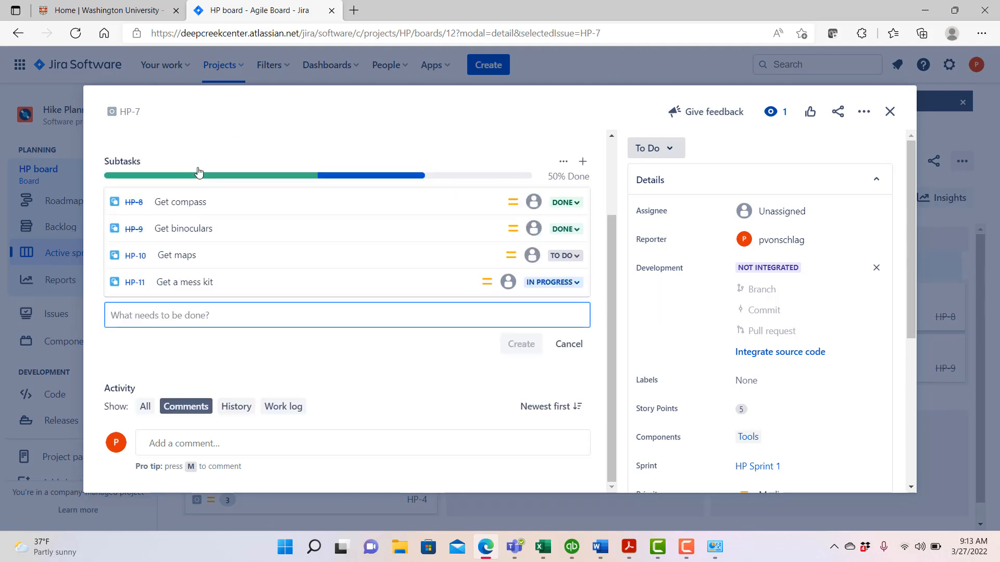
Create the subtask 'Buy a replacement spoon' under HP-7 and close the issue
type("Buy a r")
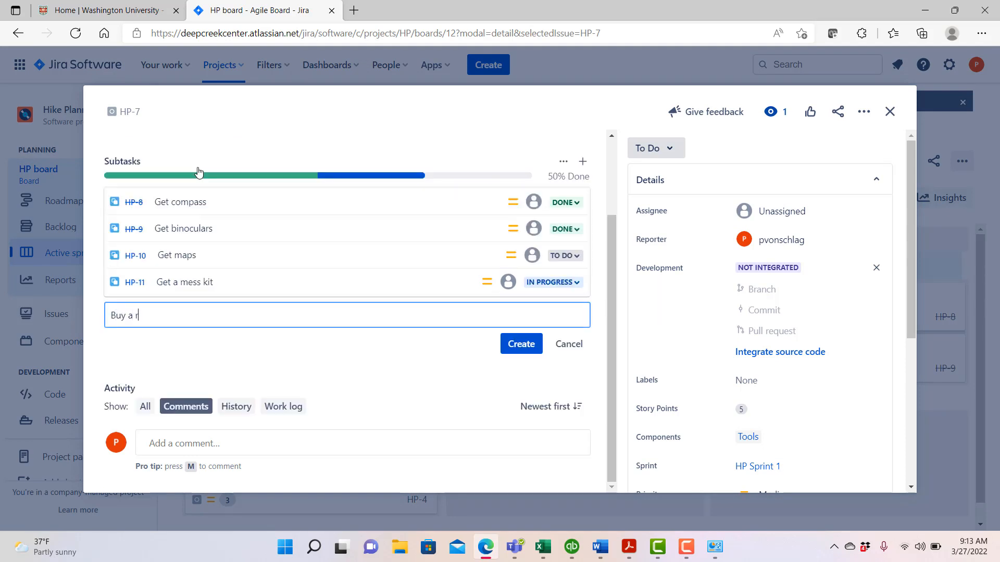
type("eplacement s")
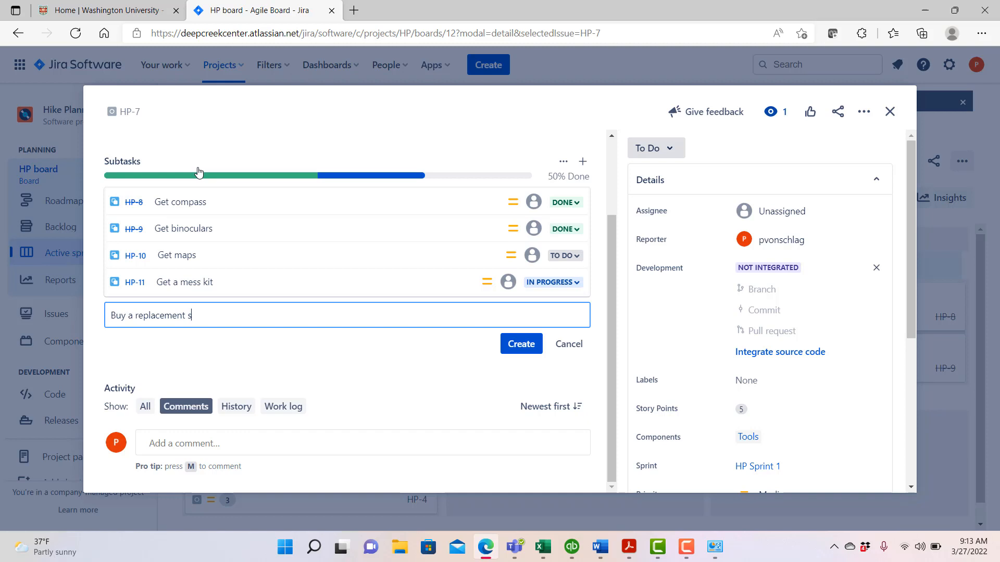
type("poon")
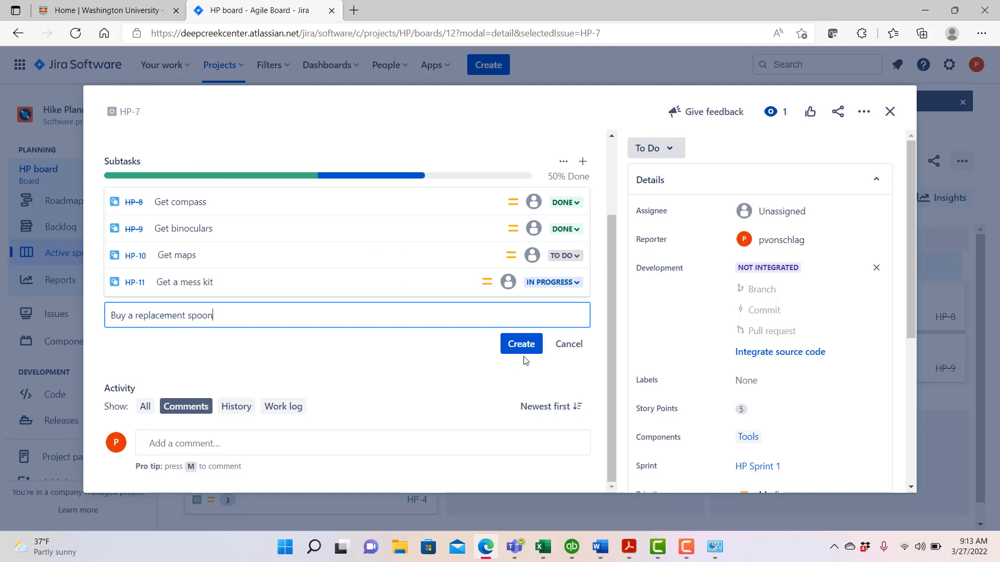
left_click(520, 344)
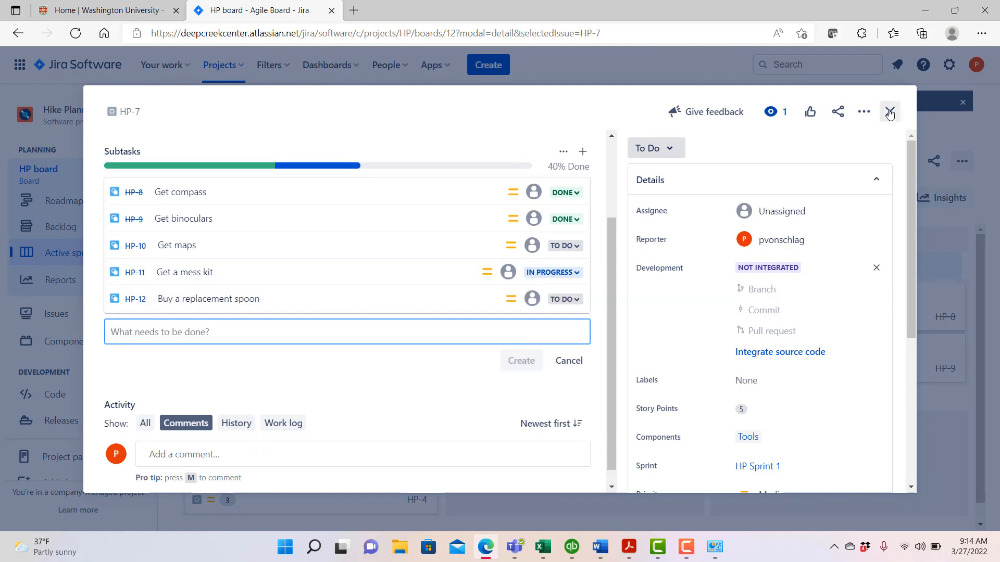
left_click(889, 112)
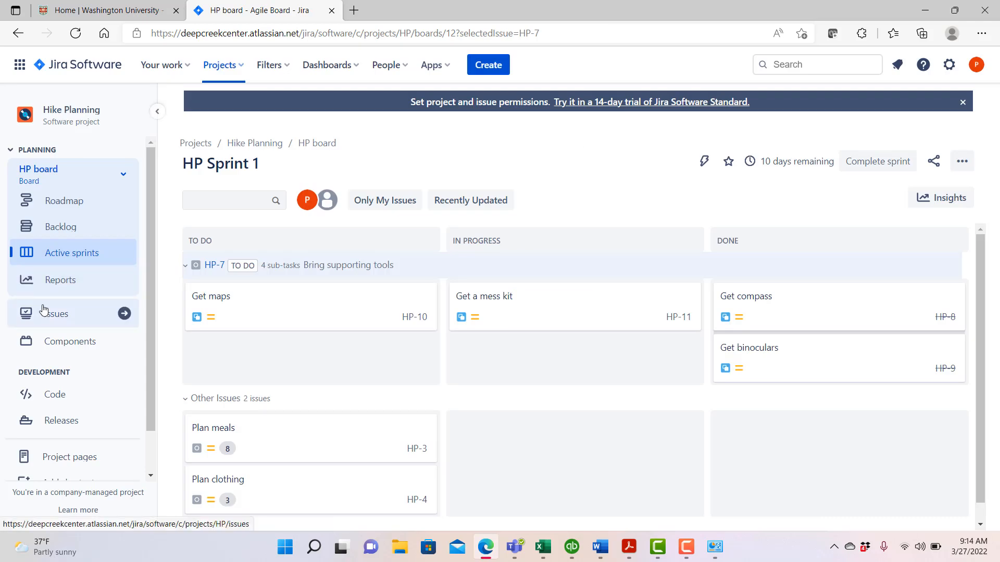
Reload the HP Sprint 1 board via Reports and Active sprints to show the new subtask
left_click(60, 279)
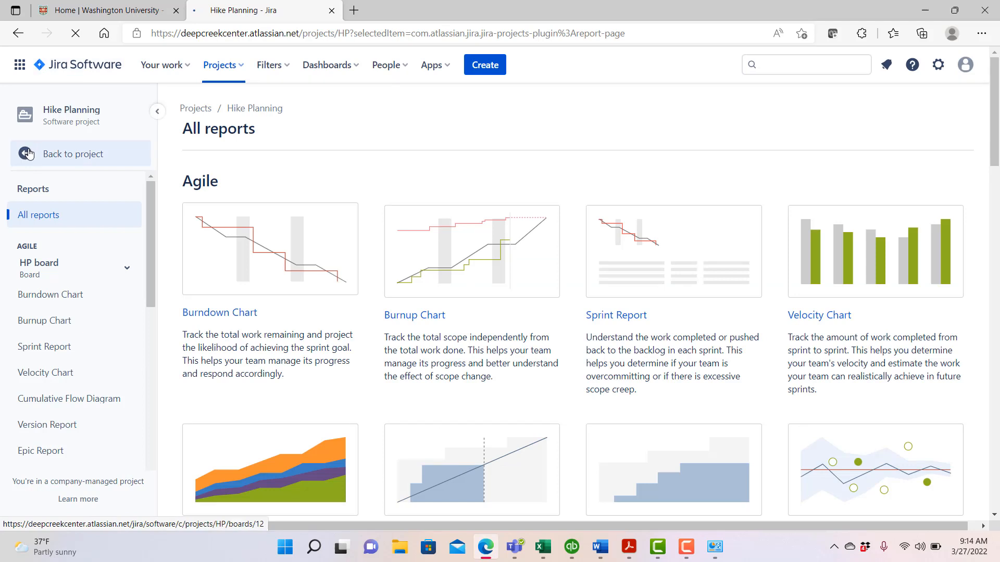
left_click(73, 154)
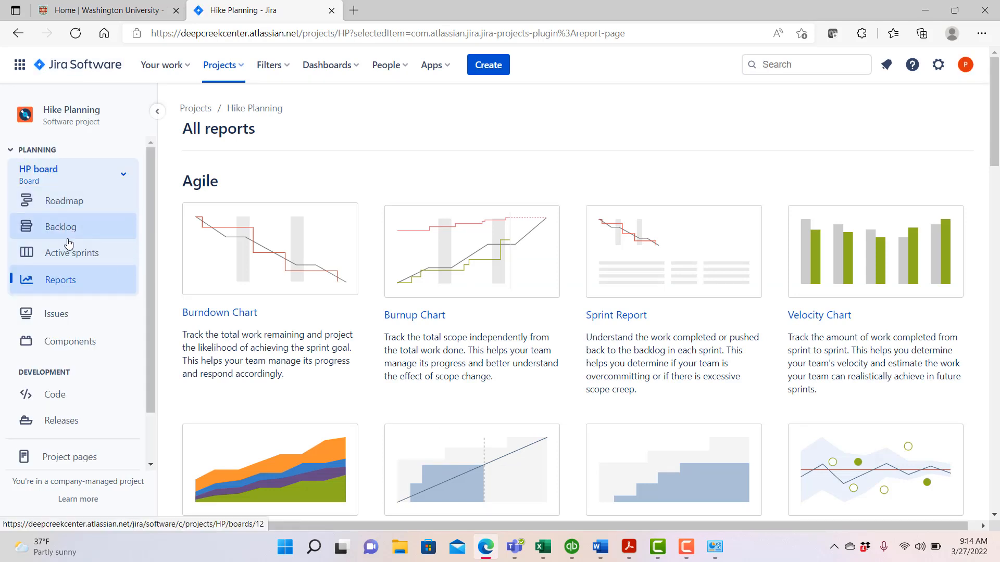
left_click(72, 253)
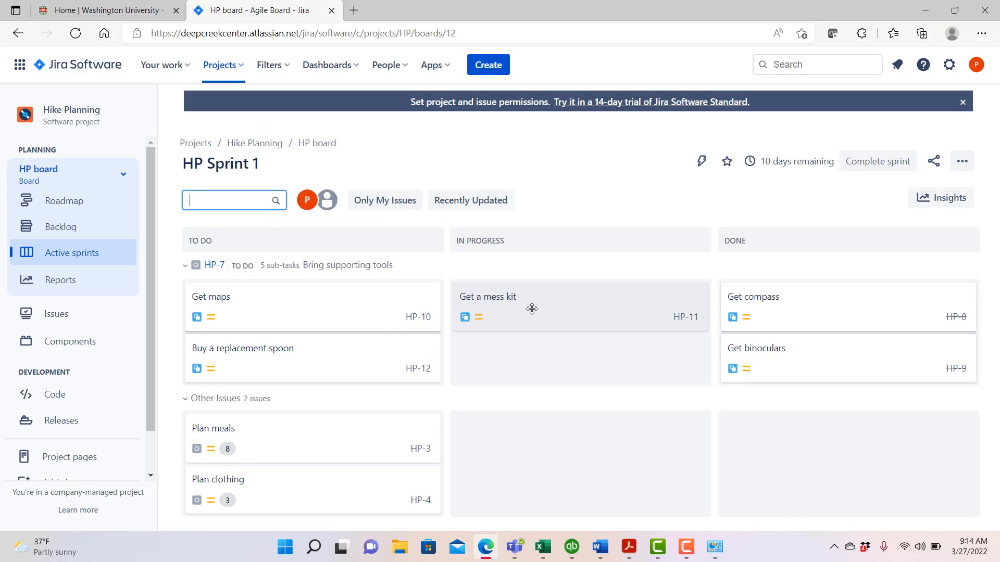
mouse_move(350, 351)
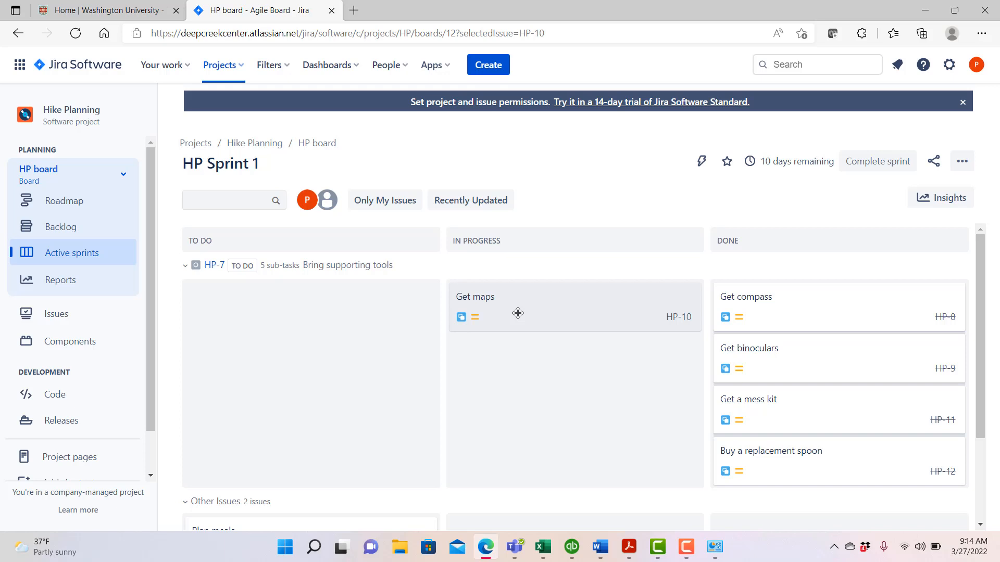
mouse_move(574, 315)
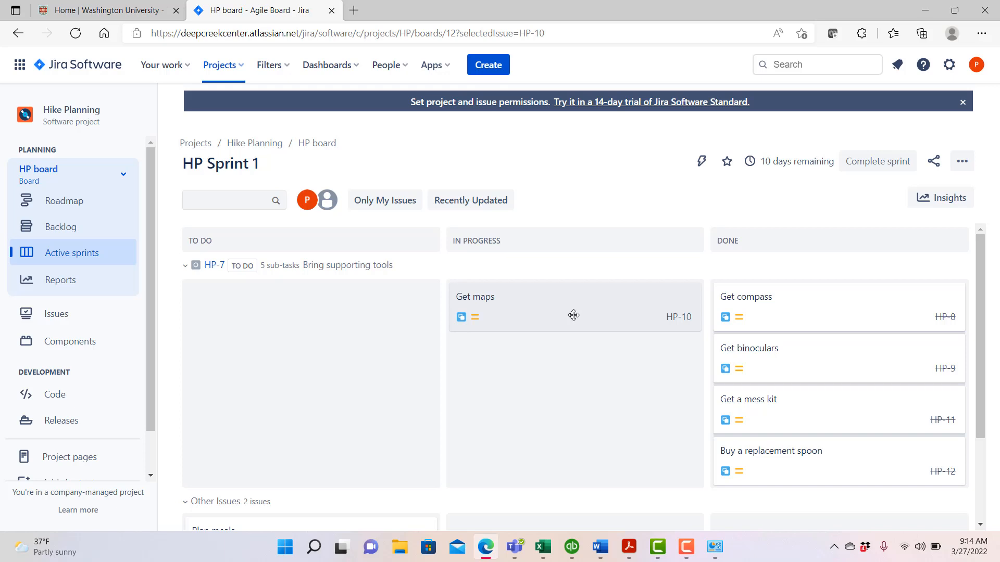
mouse_move(557, 317)
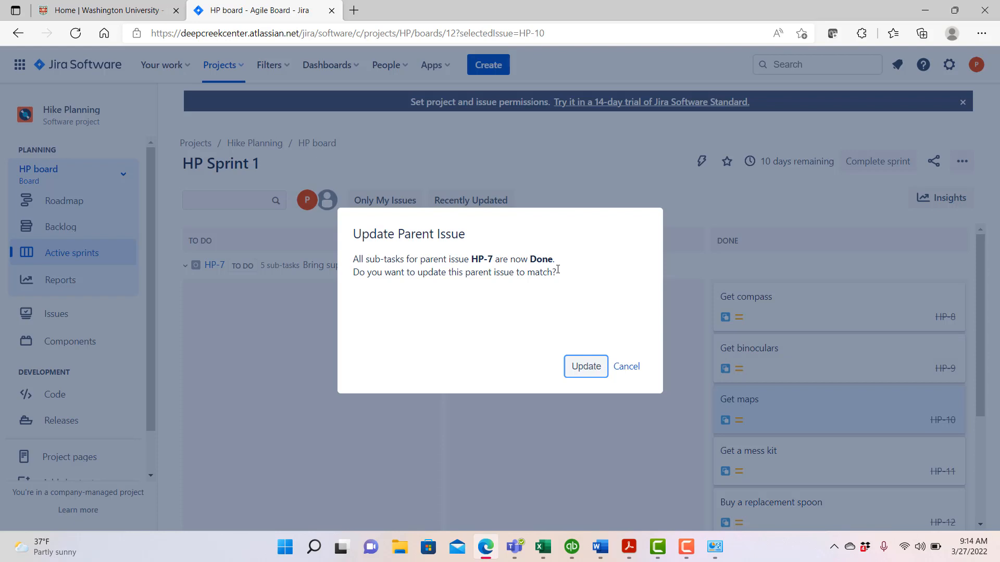
mouse_move(528, 288)
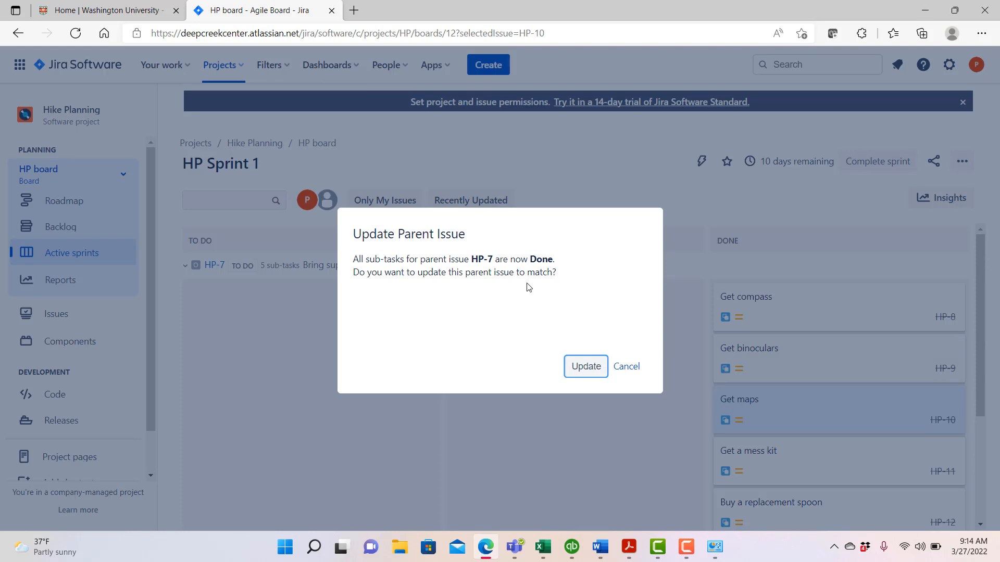
mouse_move(530, 292)
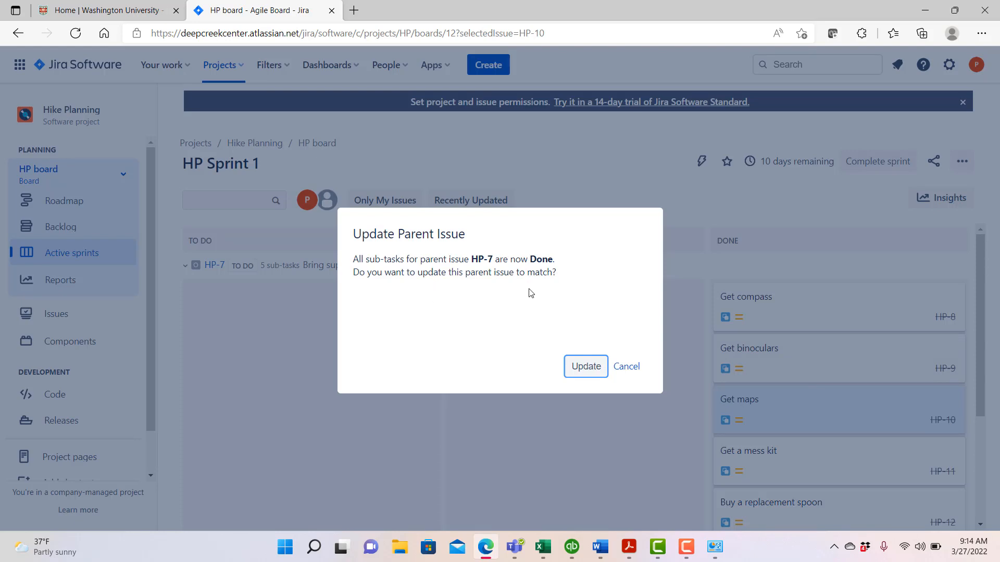
mouse_move(585, 366)
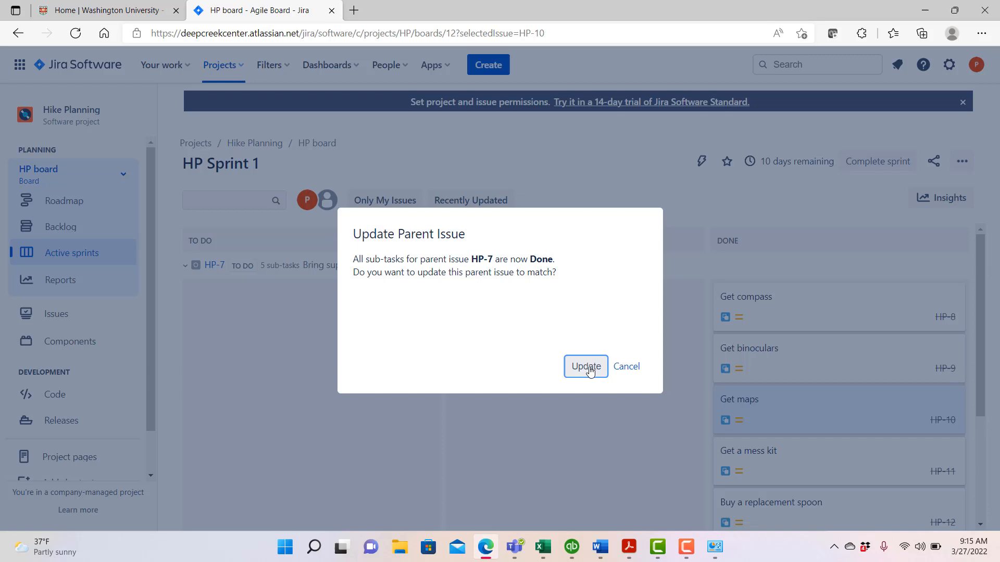
Confirm the Update Parent Issue dialog to mark HP-7 Done, then check the board
left_click(585, 366)
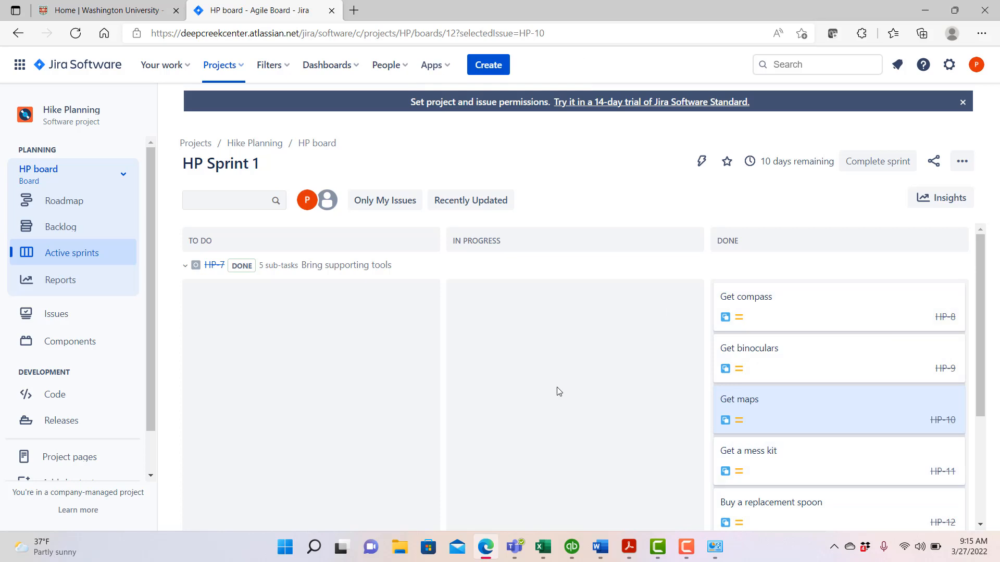
scroll("down", 3)
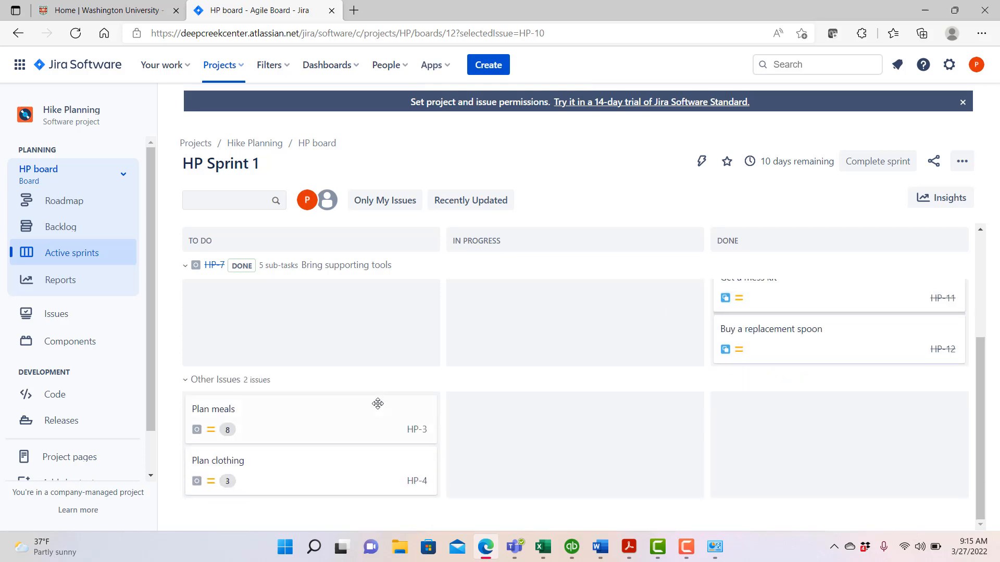
mouse_move(551, 457)
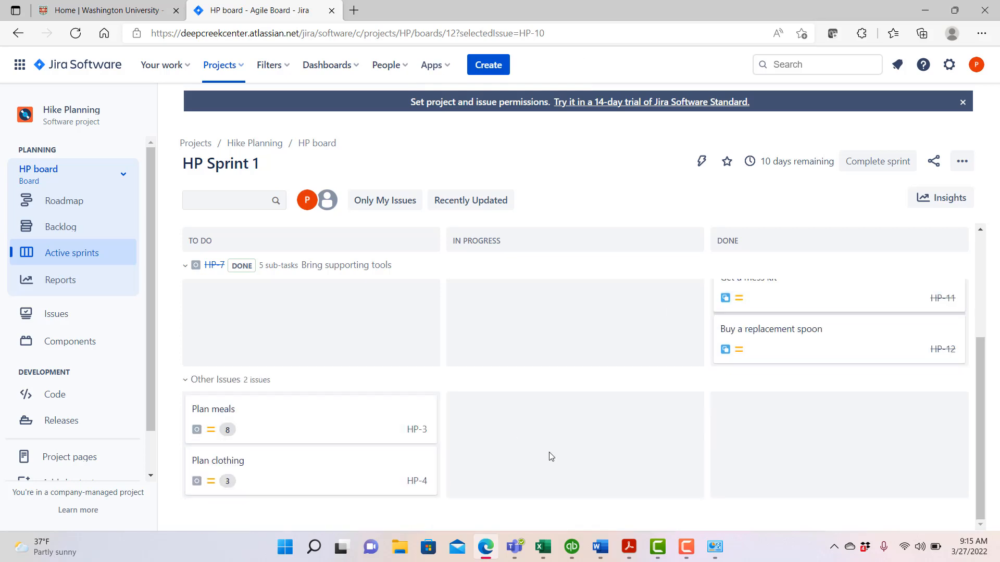